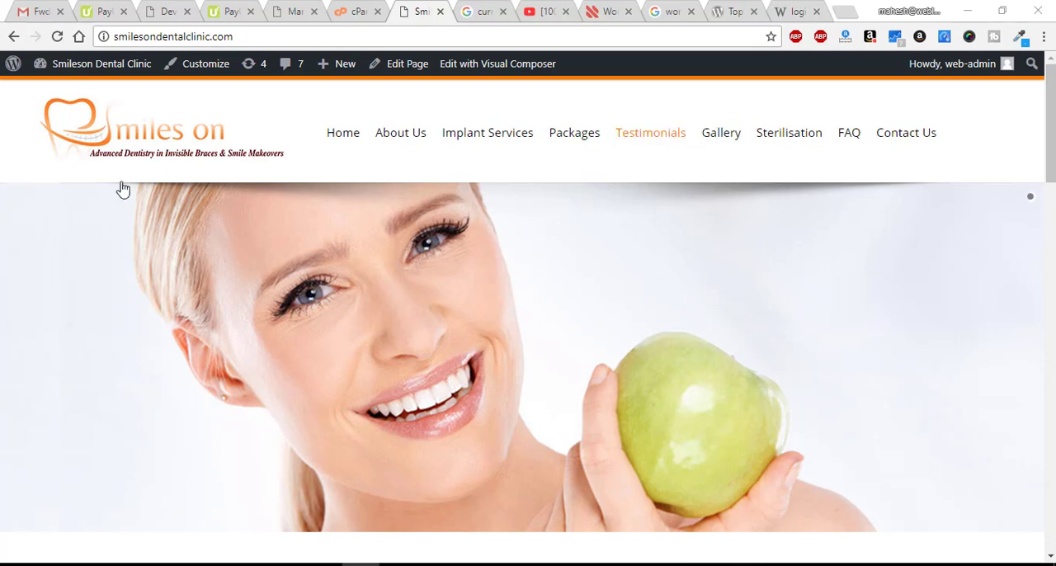
Step: Go to the site's wp-admin Dashboard from the admin bar, which returns an HTTP ERROR 500 page
{"action": "left_click", "coordinate": [93, 62]}
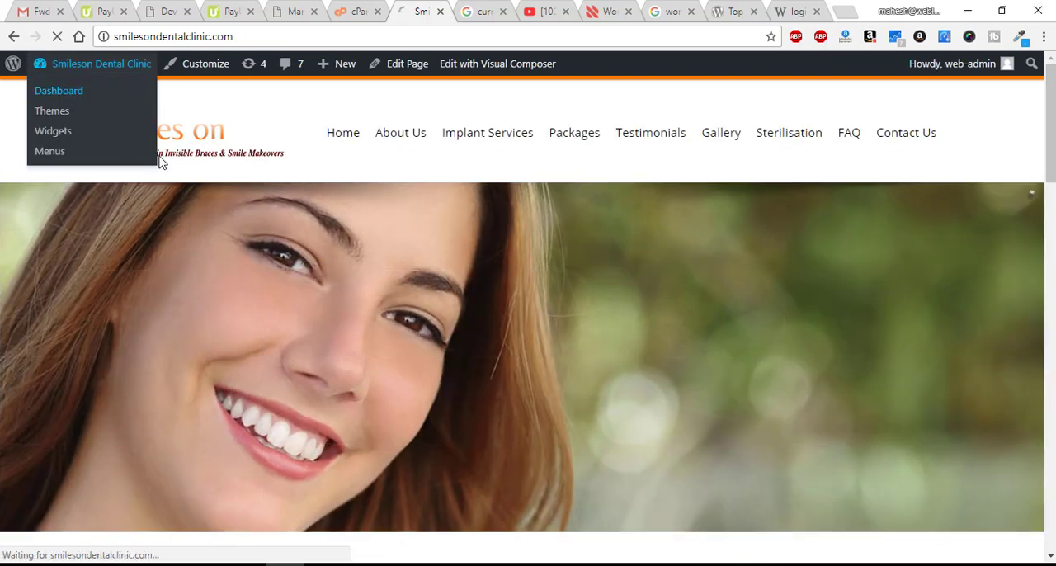
{"action": "left_click", "coordinate": [59, 89]}
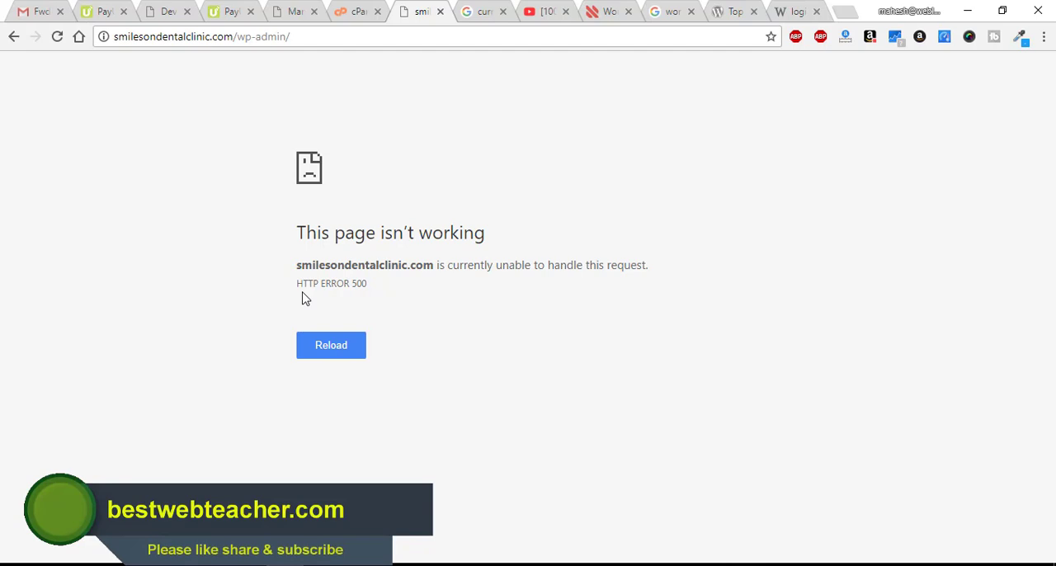
{"action": "mouse_move", "coordinate": [588, 393]}
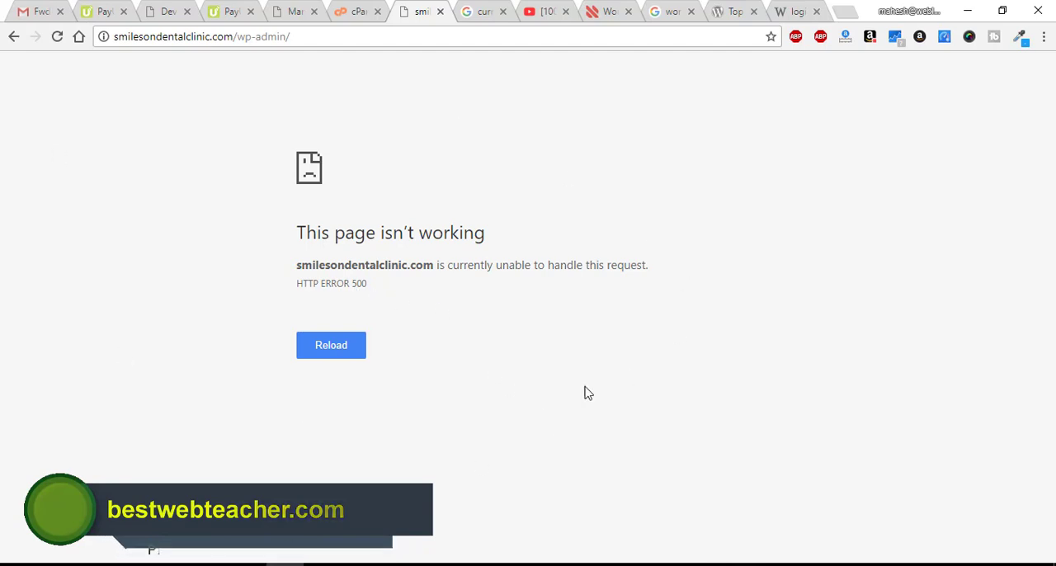
{"action": "mouse_move", "coordinate": [466, 126]}
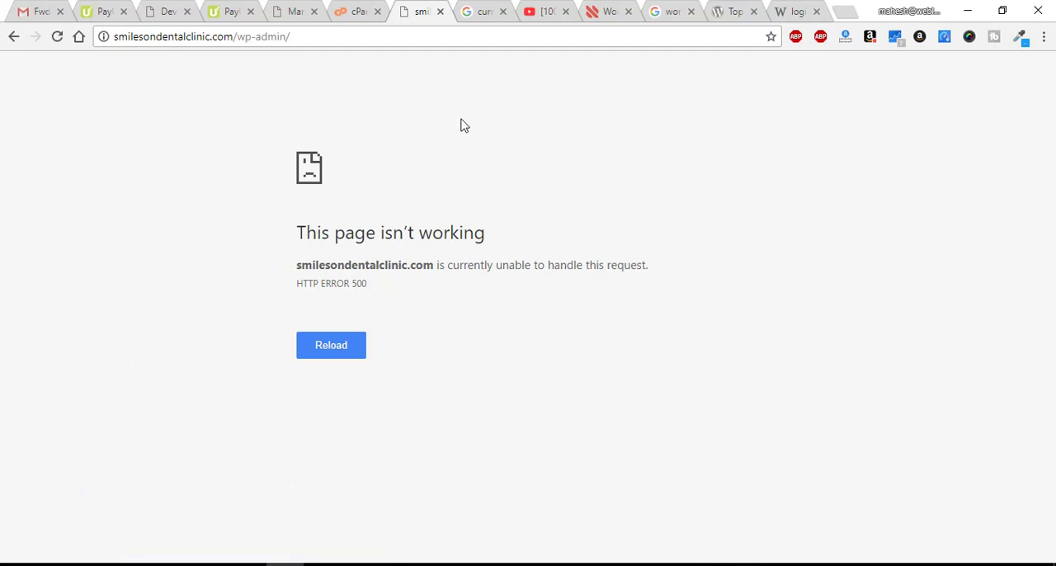
{"action": "mouse_move", "coordinate": [477, 10]}
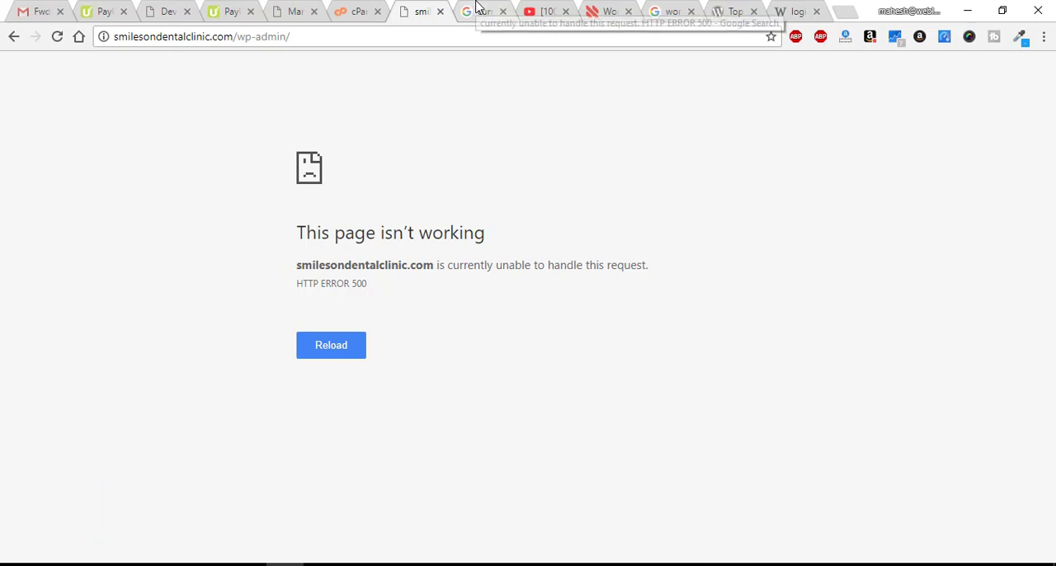
Step: In File Manager's public_html, enter the smilesondentalclinic.com folder listing the WordPress files
{"action": "left_click", "coordinate": [482, 12]}
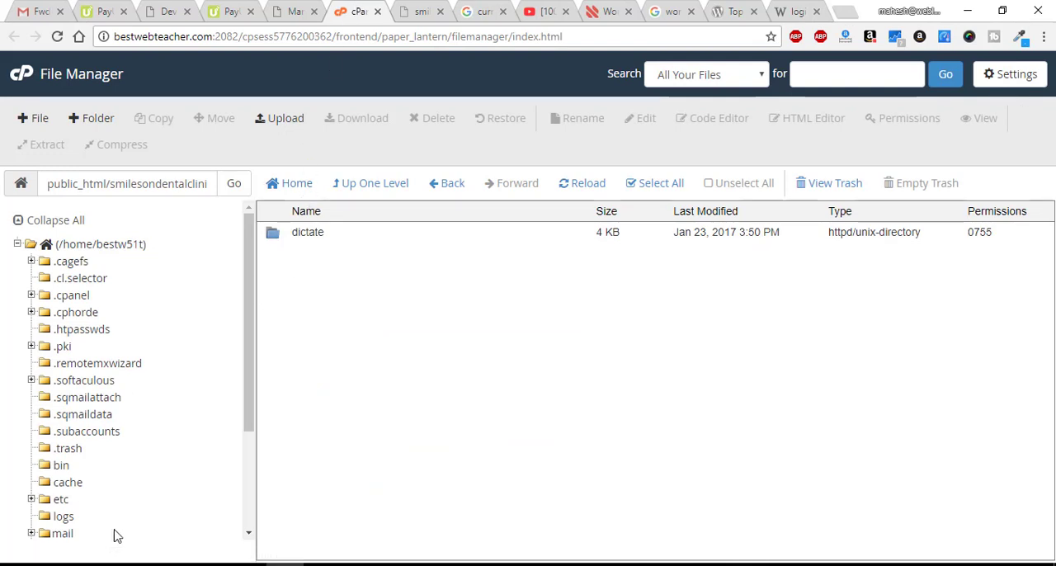
{"action": "scroll", "scroll_direction": "down", "scroll_amount": 3}
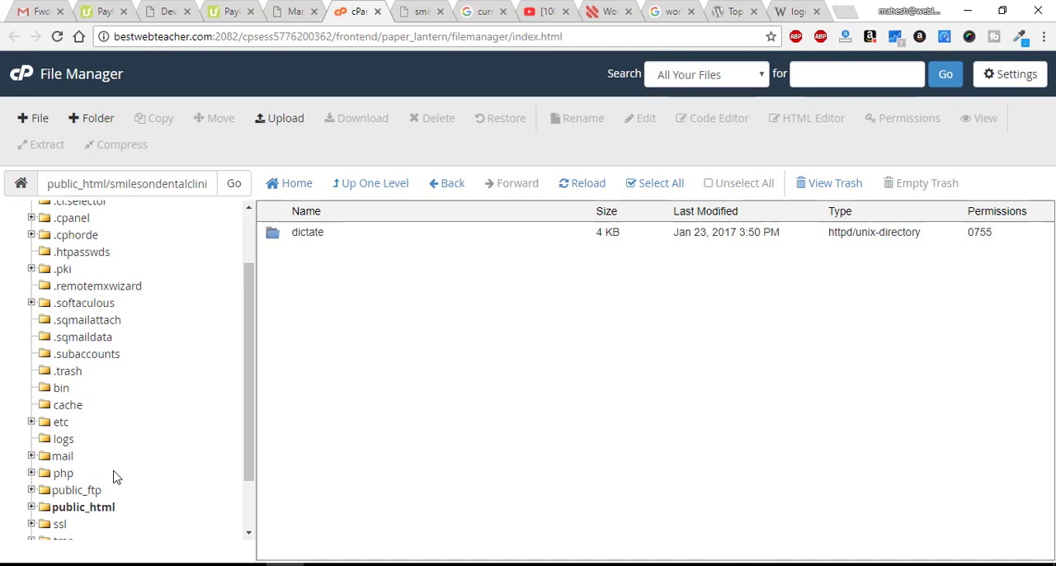
{"action": "mouse_move", "coordinate": [79, 511]}
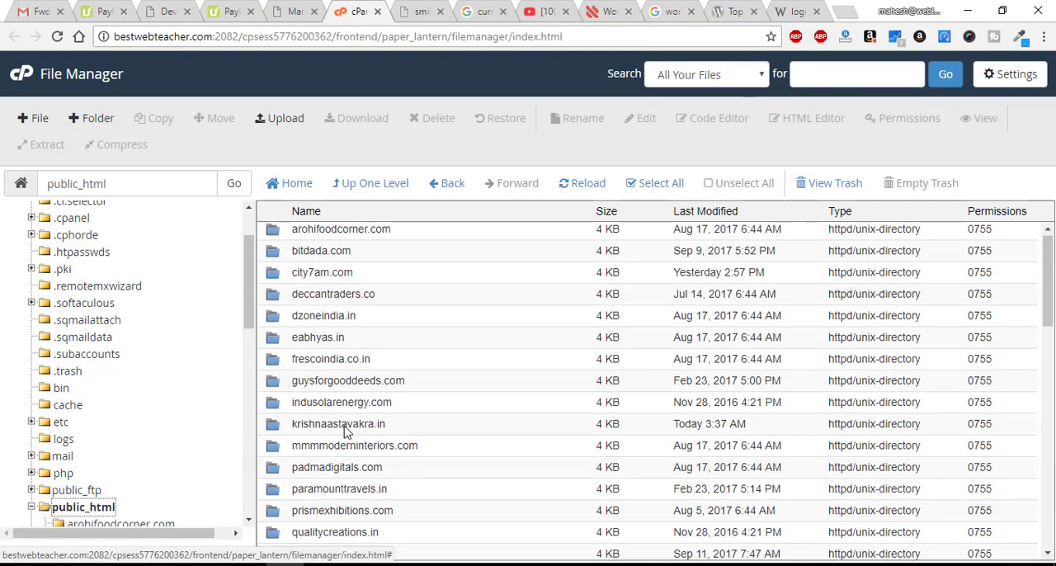
{"action": "scroll", "scroll_direction": "down", "scroll_amount": 3}
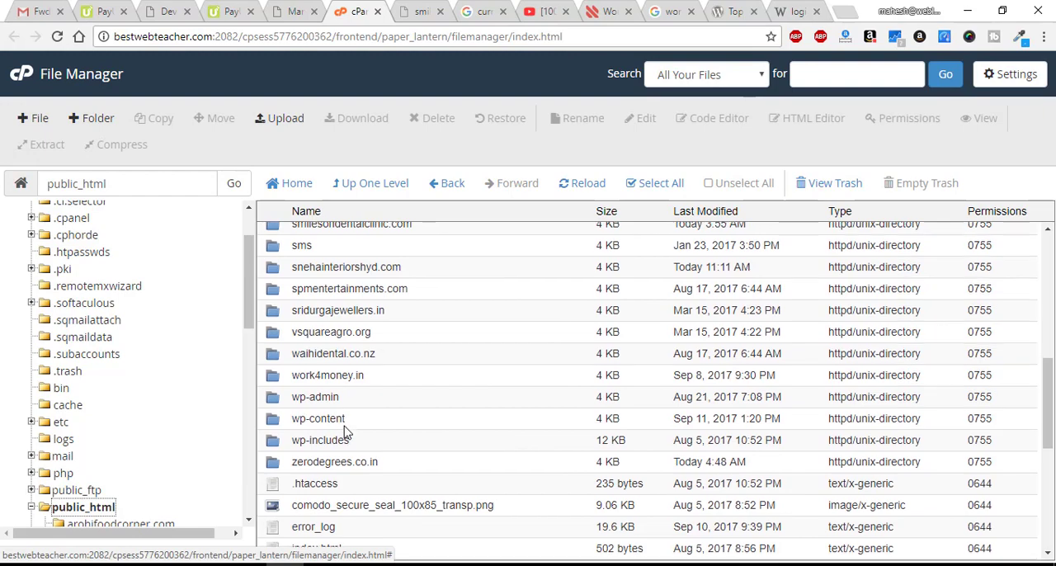
{"action": "scroll", "scroll_direction": "up", "scroll_amount": 3}
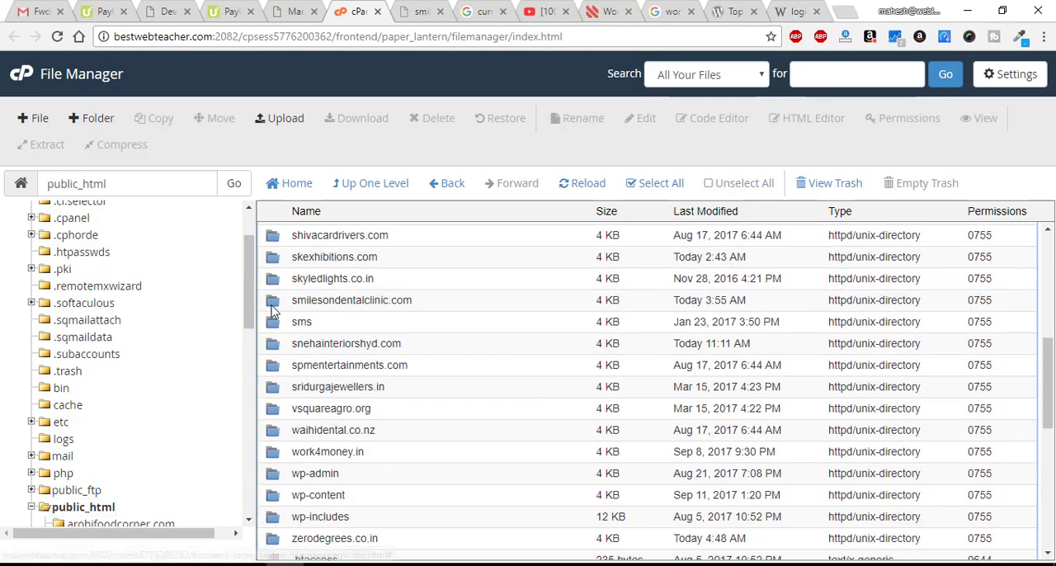
{"action": "double_click", "coordinate": [352, 300]}
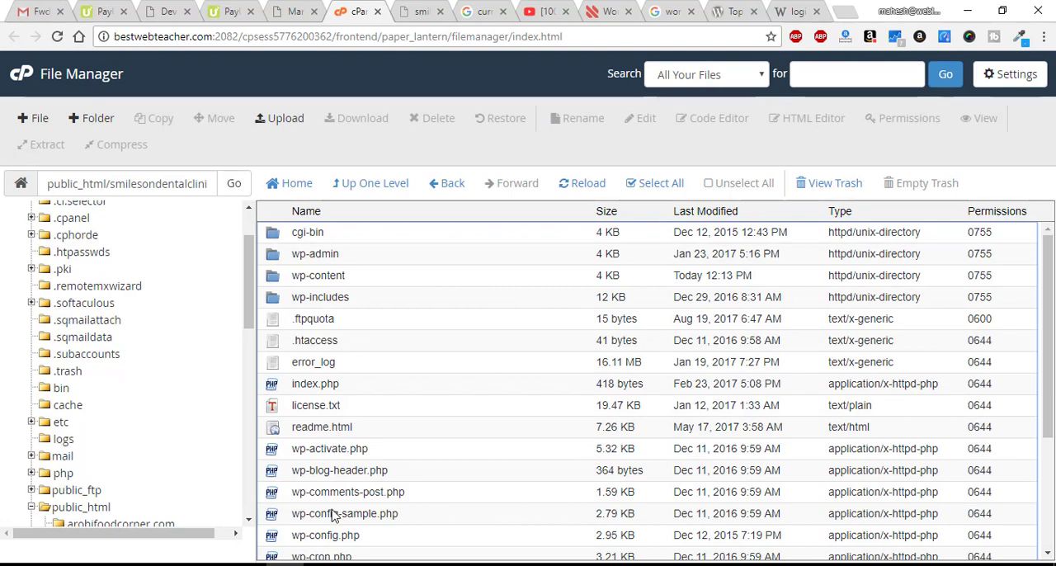
Step: View the site's error_log and read its PHP failed-include and invalid MySQL result warnings
{"action": "left_click", "coordinate": [314, 362]}
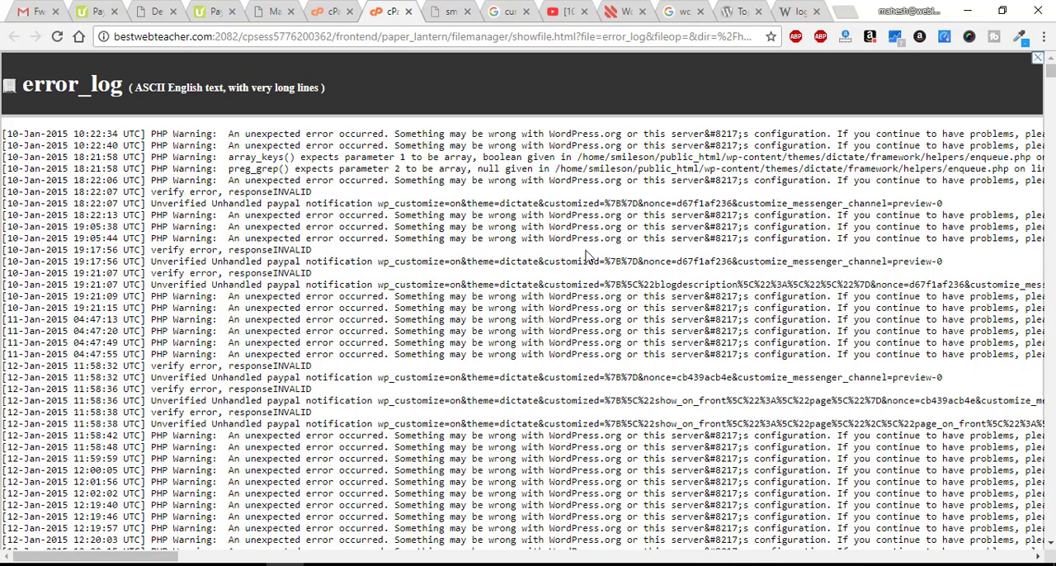
{"action": "scroll", "scroll_direction": "down", "scroll_amount": 3}
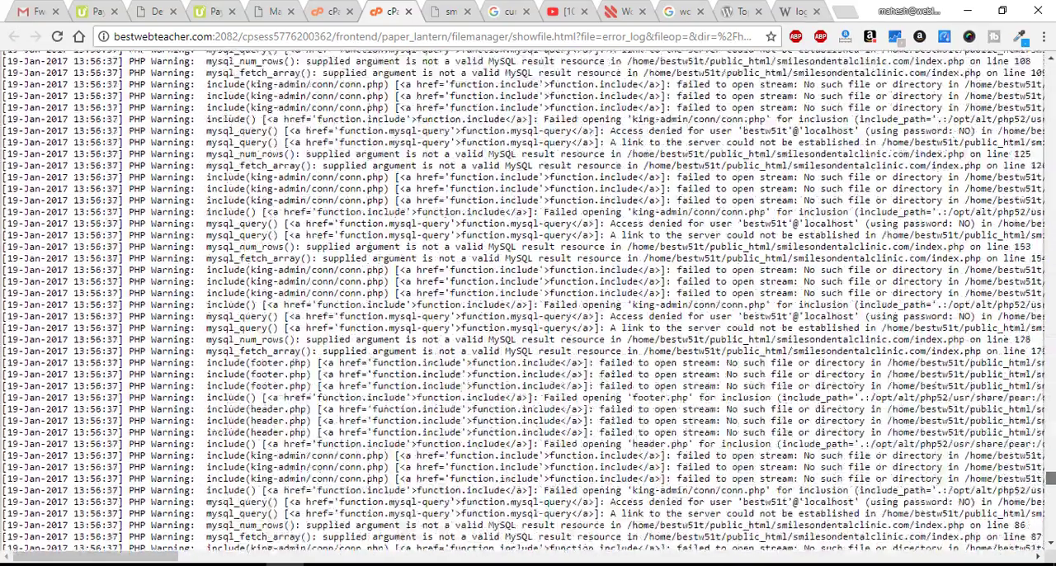
{"action": "scroll", "scroll_direction": "down", "scroll_amount": 3}
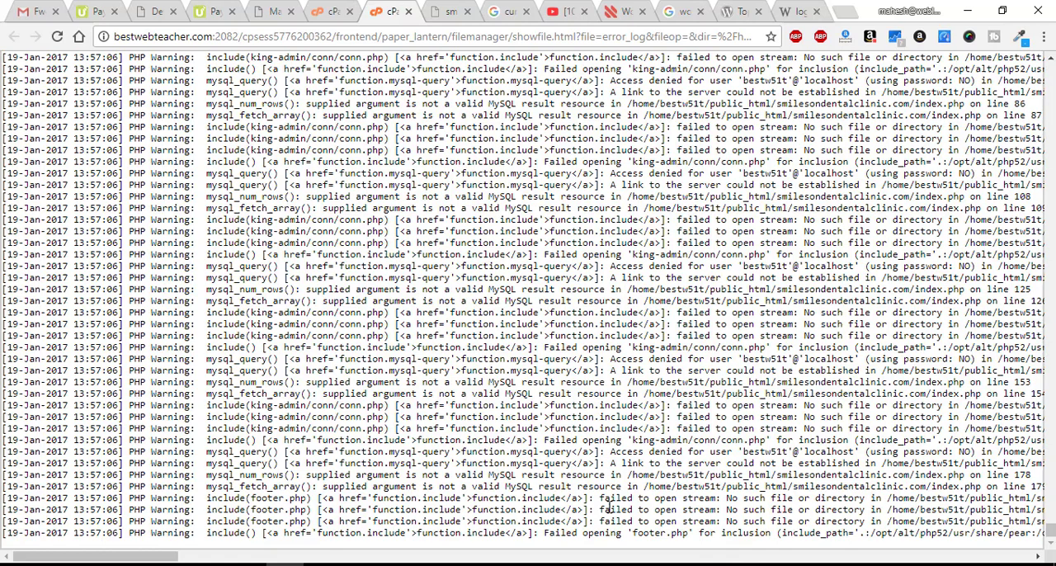
{"action": "mouse_move", "coordinate": [353, 551]}
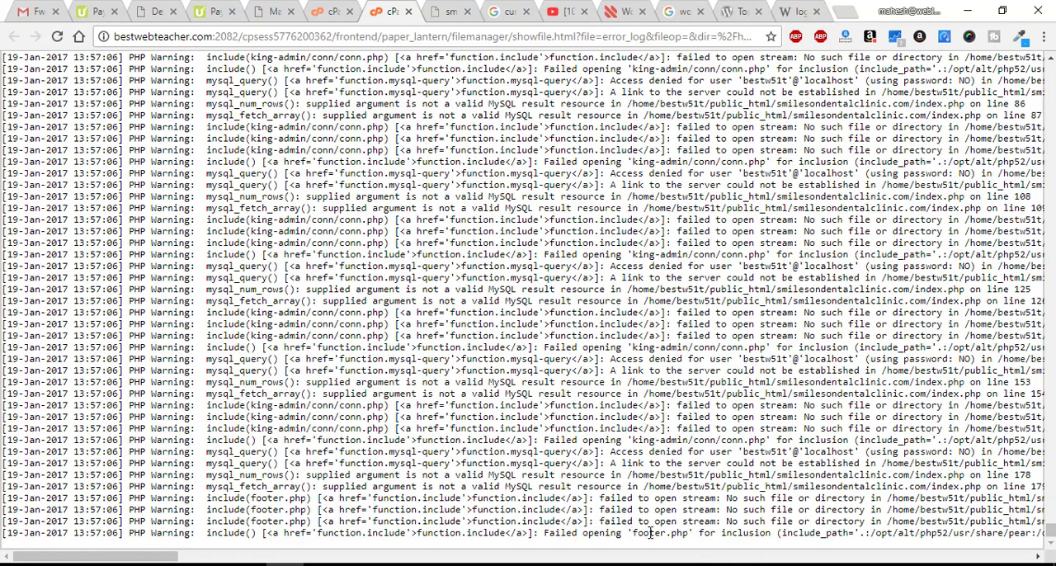
Step: Inside wp-content/themes, rename the dictate theme folder to dictatex to disable it
{"action": "double_click", "coordinate": [657, 533]}
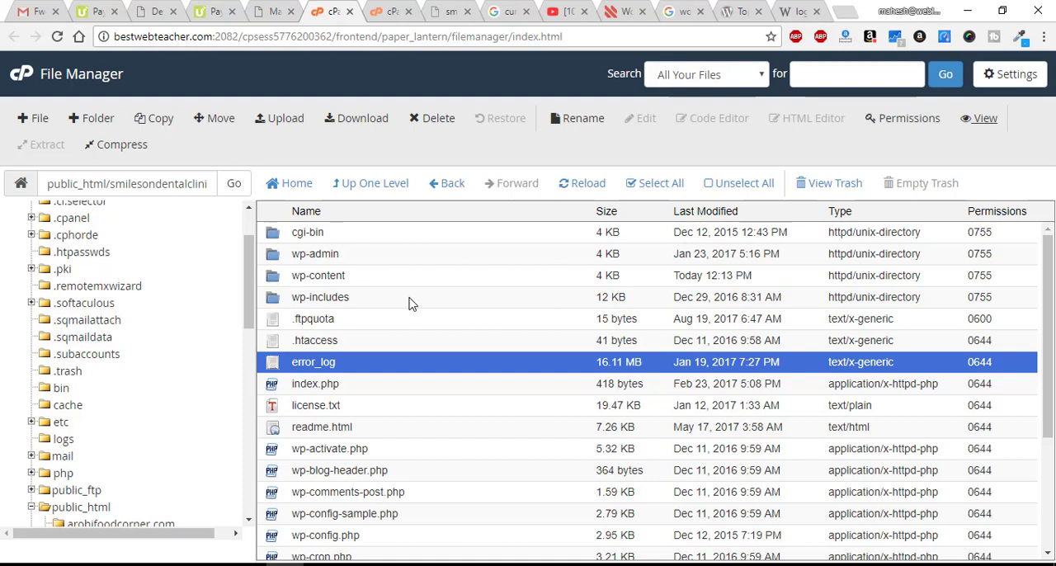
{"action": "mouse_move", "coordinate": [277, 310]}
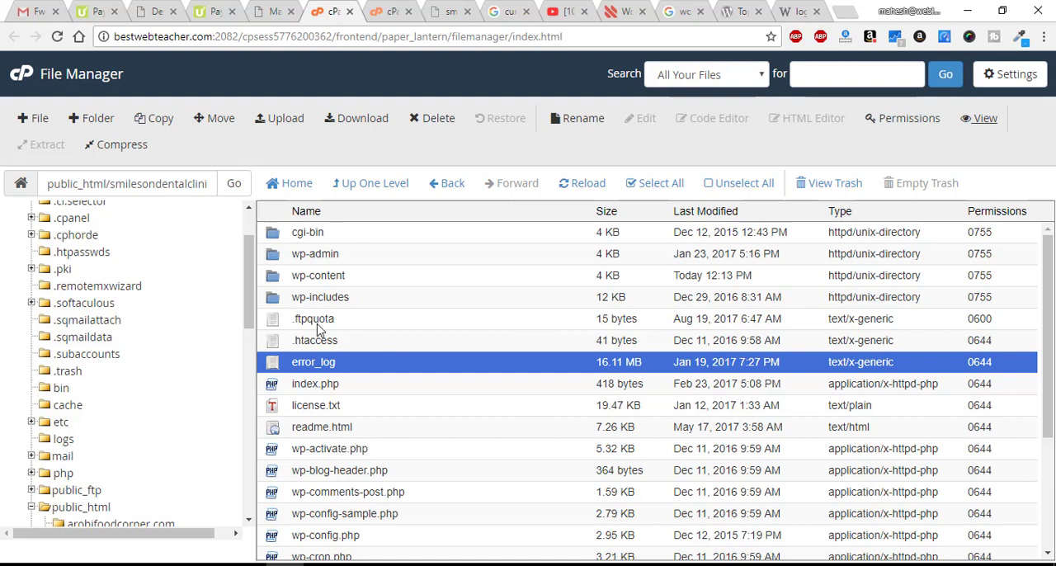
{"action": "mouse_move", "coordinate": [270, 279]}
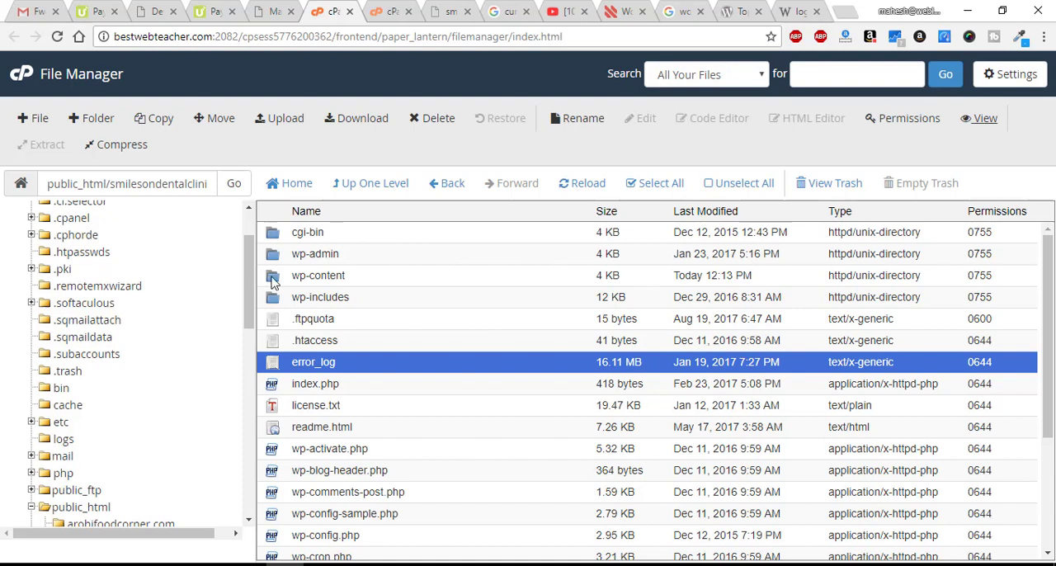
{"action": "double_click", "coordinate": [318, 274]}
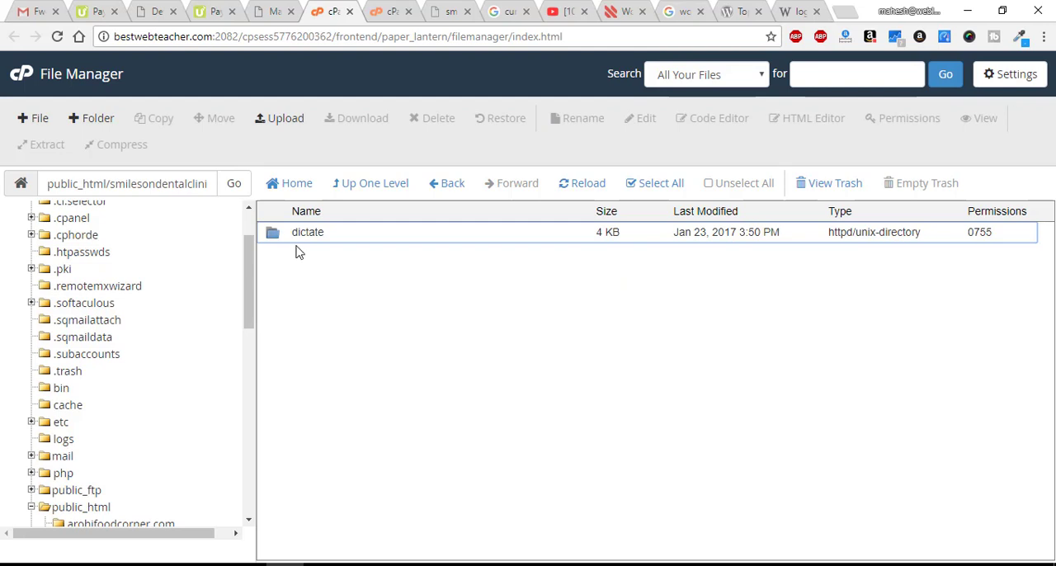
{"action": "mouse_move", "coordinate": [307, 232]}
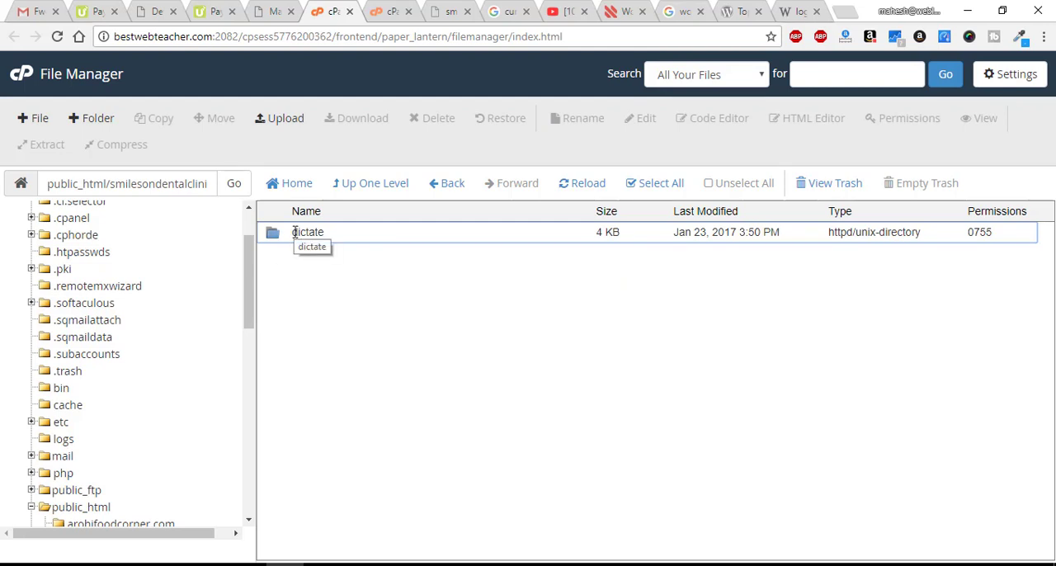
{"action": "left_click", "coordinate": [307, 231]}
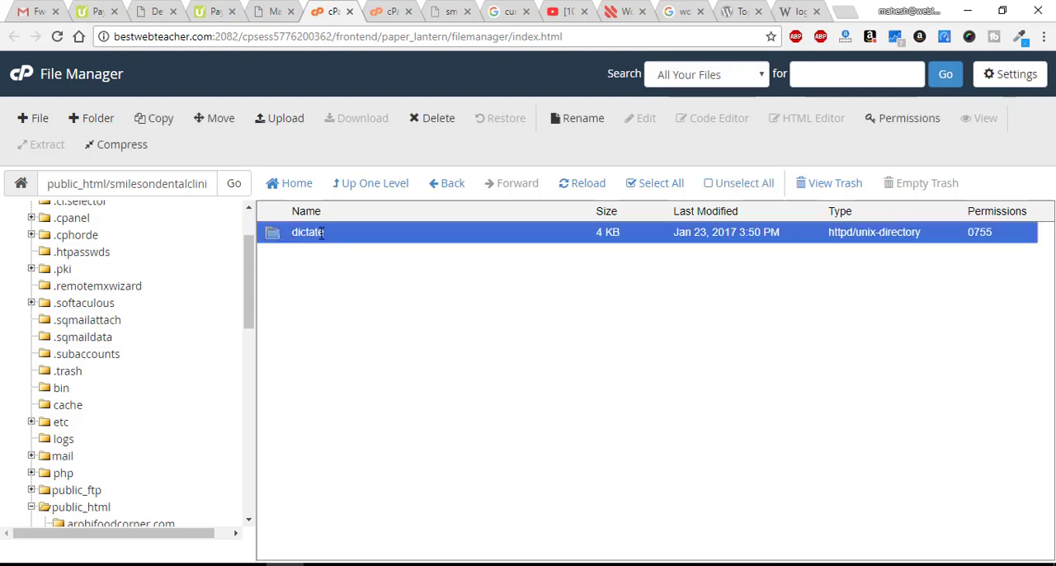
{"action": "left_click", "coordinate": [576, 119]}
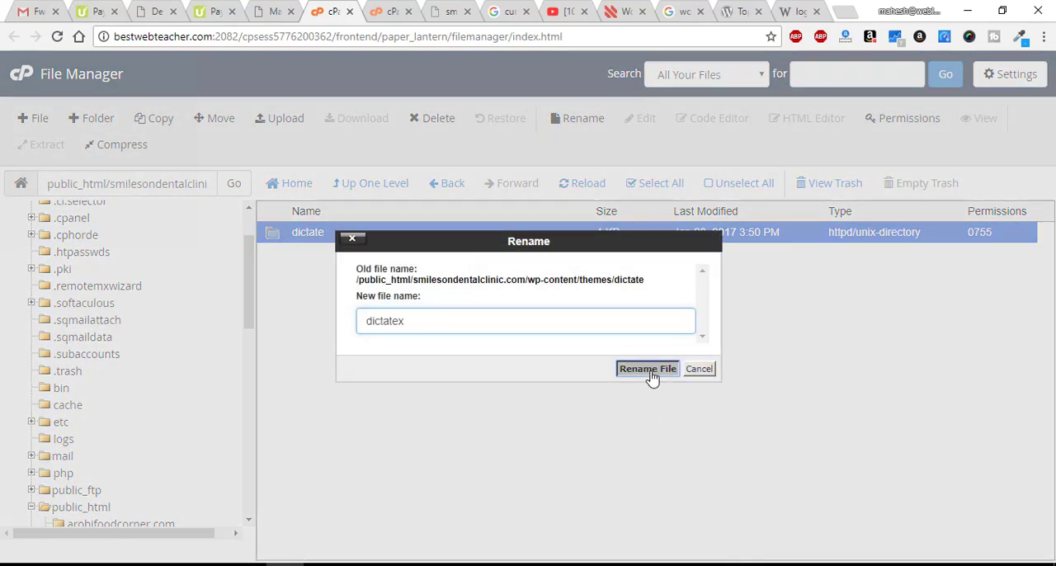
{"action": "left_click", "coordinate": [647, 368]}
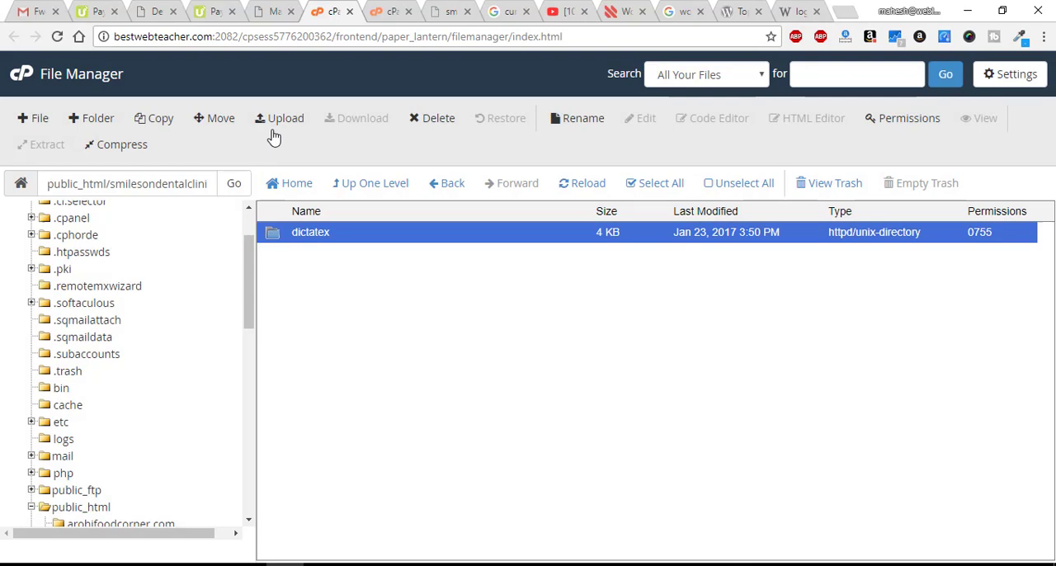
Step: Upload the dictate.zip theme archive from the Desktop into the themes folder
{"action": "left_click", "coordinate": [285, 119]}
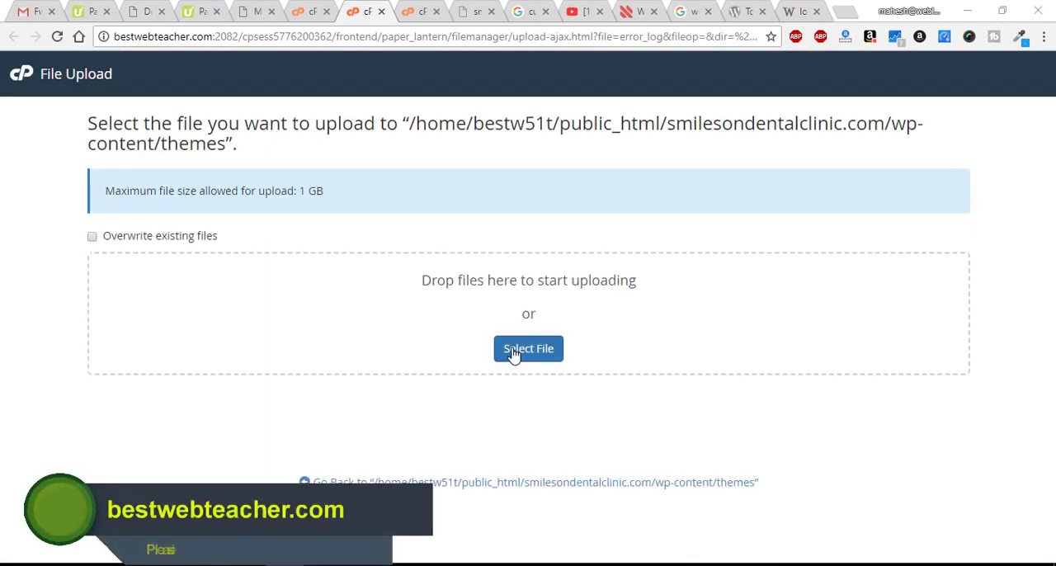
{"action": "left_click", "coordinate": [528, 348]}
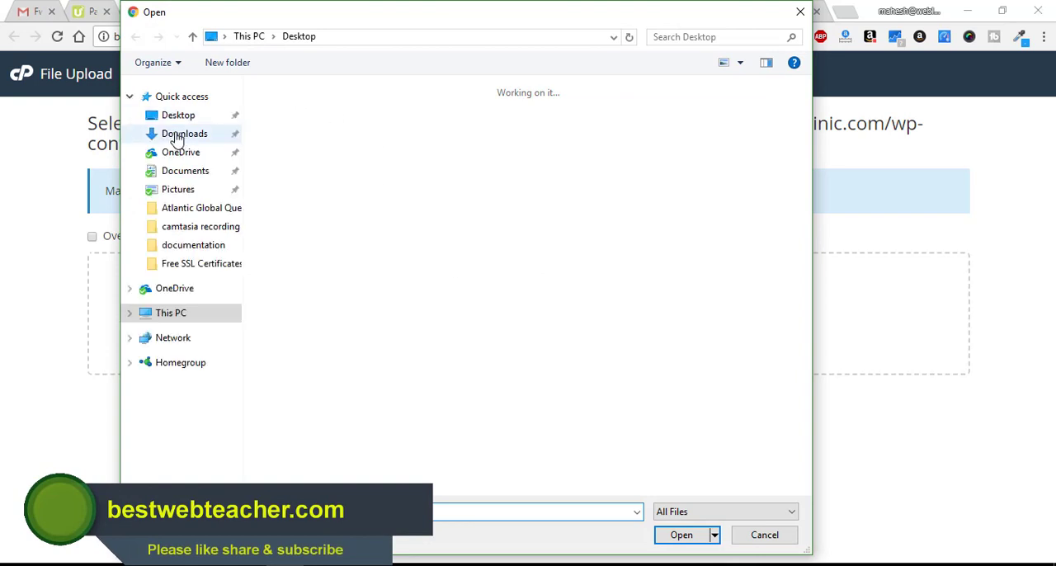
{"action": "left_click", "coordinate": [178, 116]}
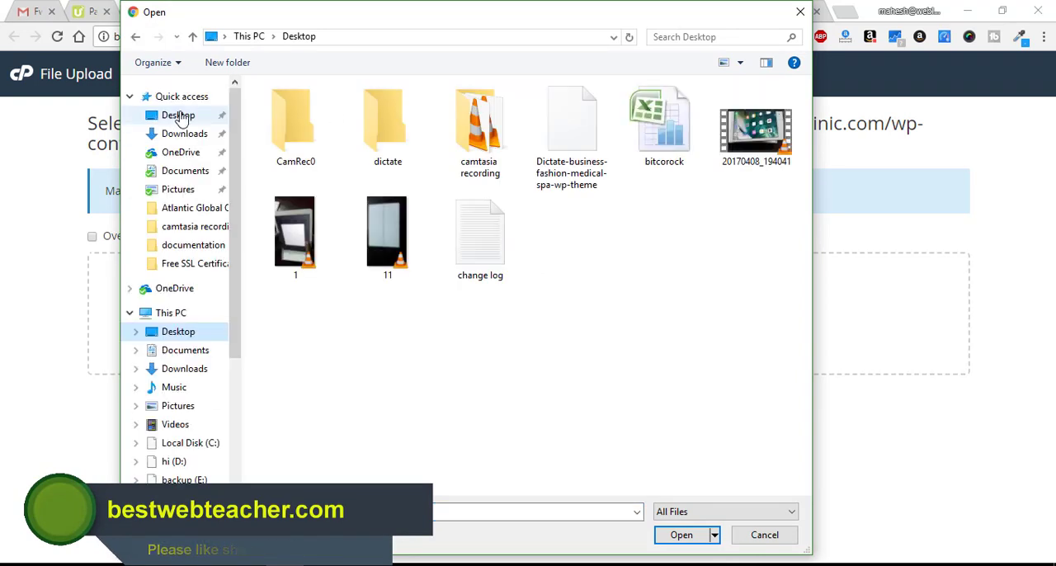
{"action": "double_click", "coordinate": [386, 118]}
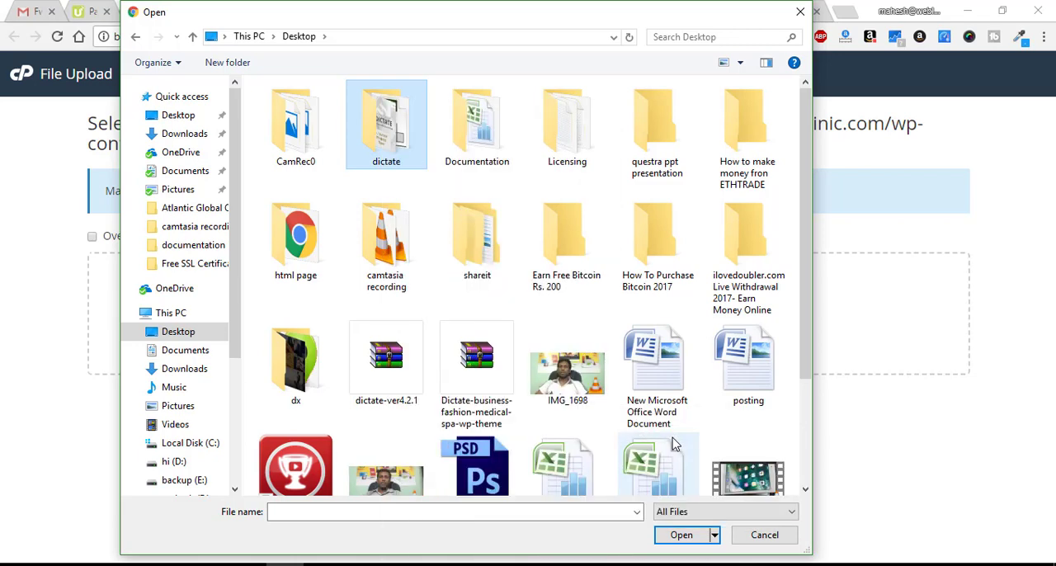
{"action": "left_click", "coordinate": [387, 360]}
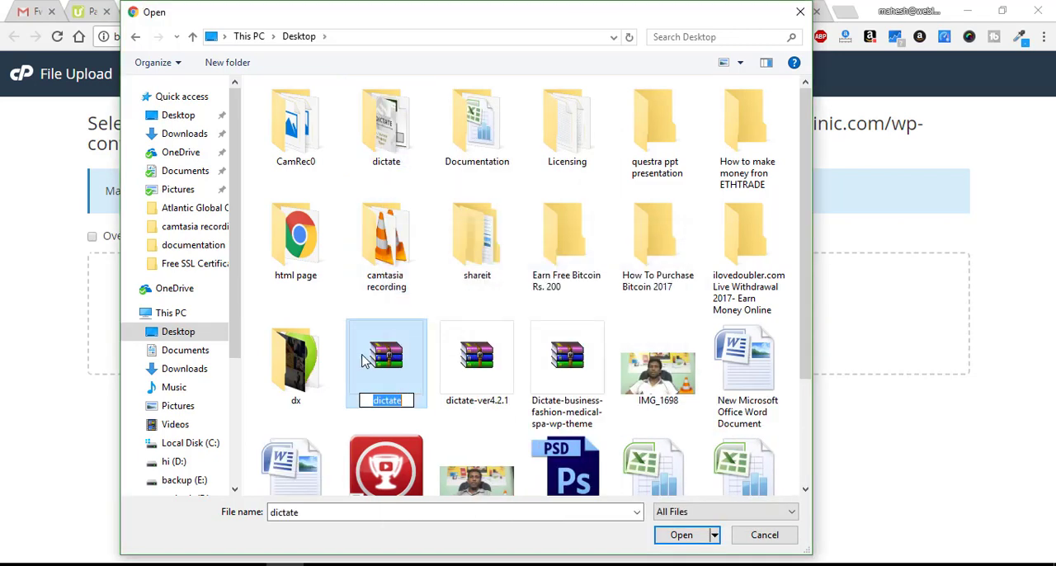
{"action": "left_click", "coordinate": [682, 535]}
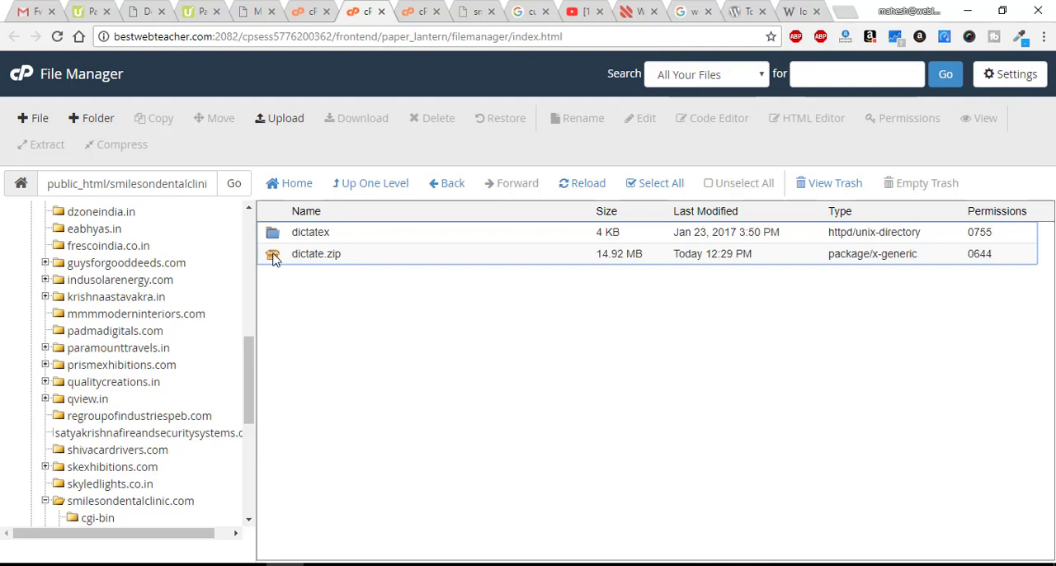
Step: Extract dictate.zip into a fresh dictate folder, reload the listing, and return to the admin page
{"action": "right_click", "coordinate": [317, 255]}
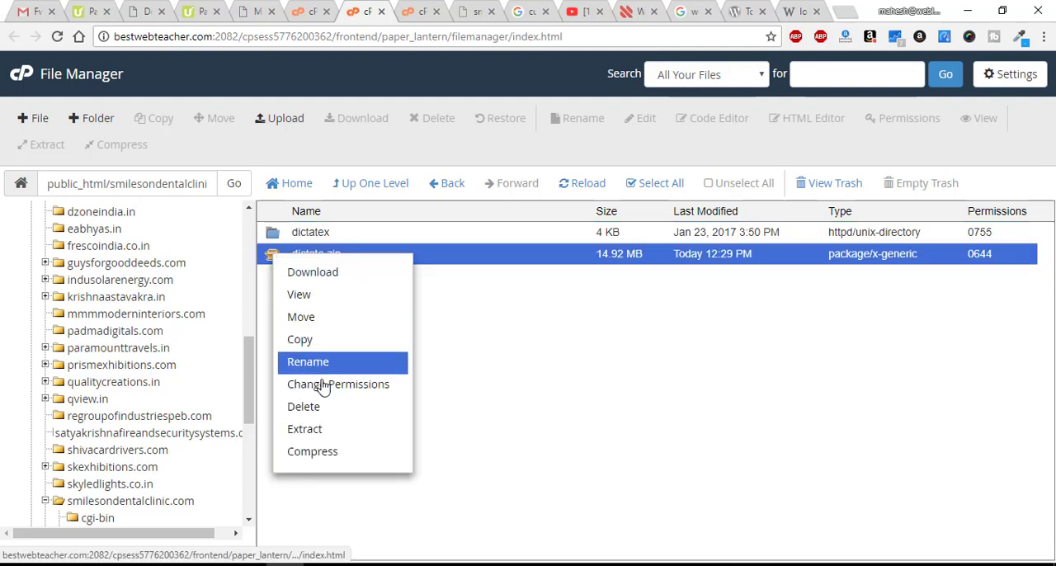
{"action": "mouse_move", "coordinate": [331, 452]}
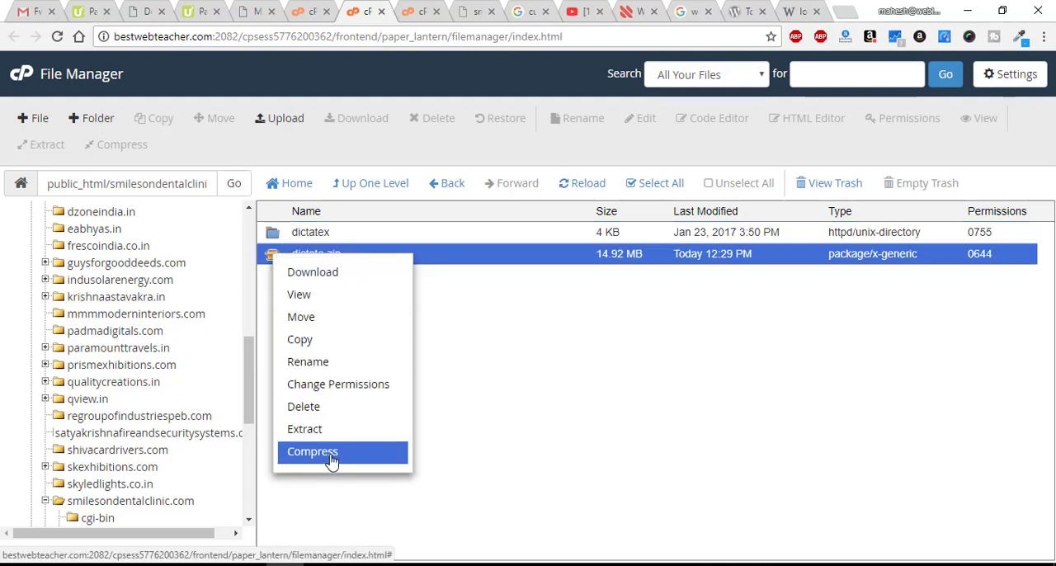
{"action": "left_click", "coordinate": [304, 429]}
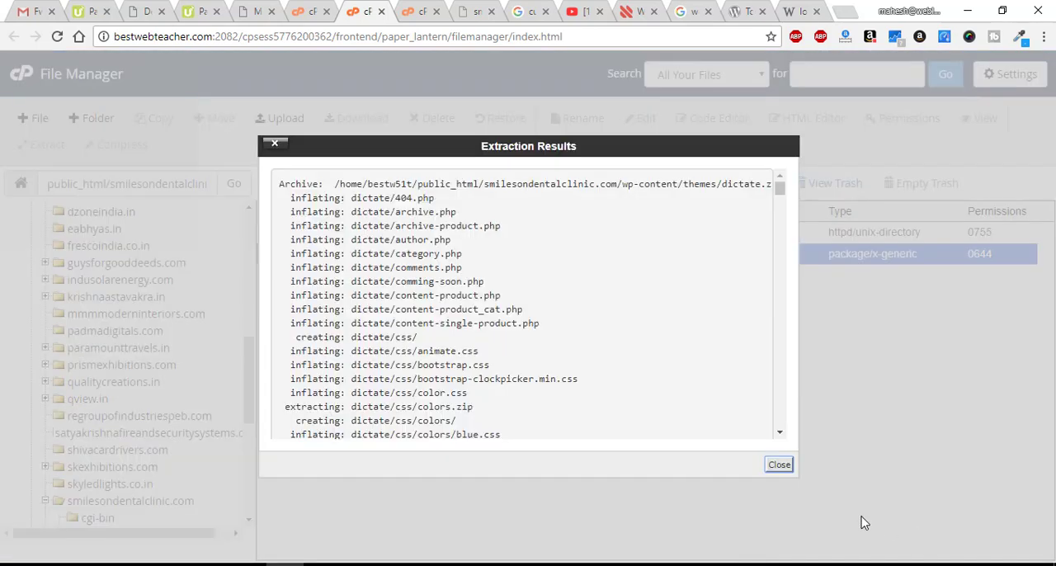
{"action": "left_click", "coordinate": [779, 464]}
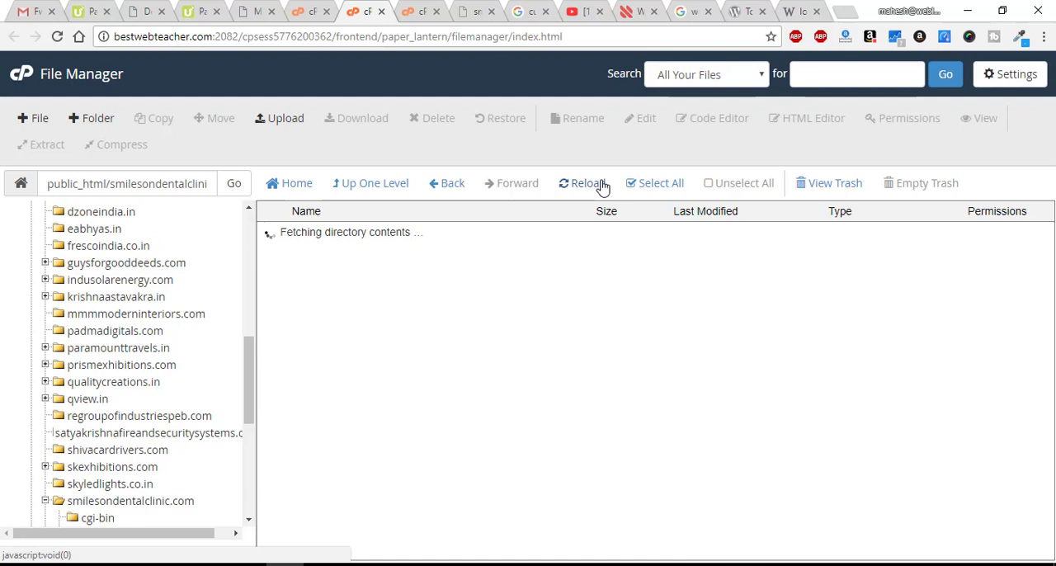
{"action": "left_click", "coordinate": [582, 182]}
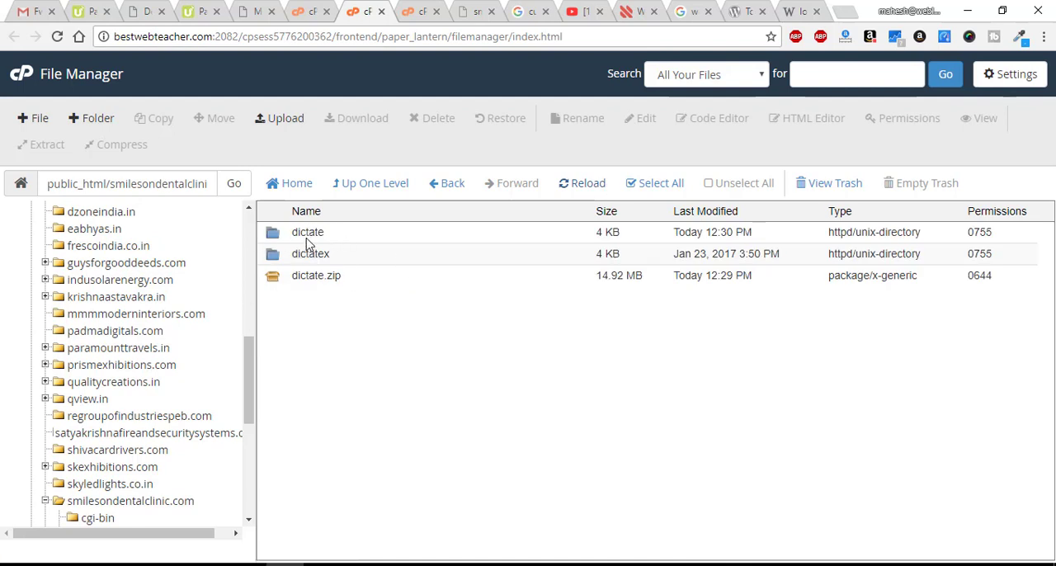
{"action": "mouse_move", "coordinate": [475, 18]}
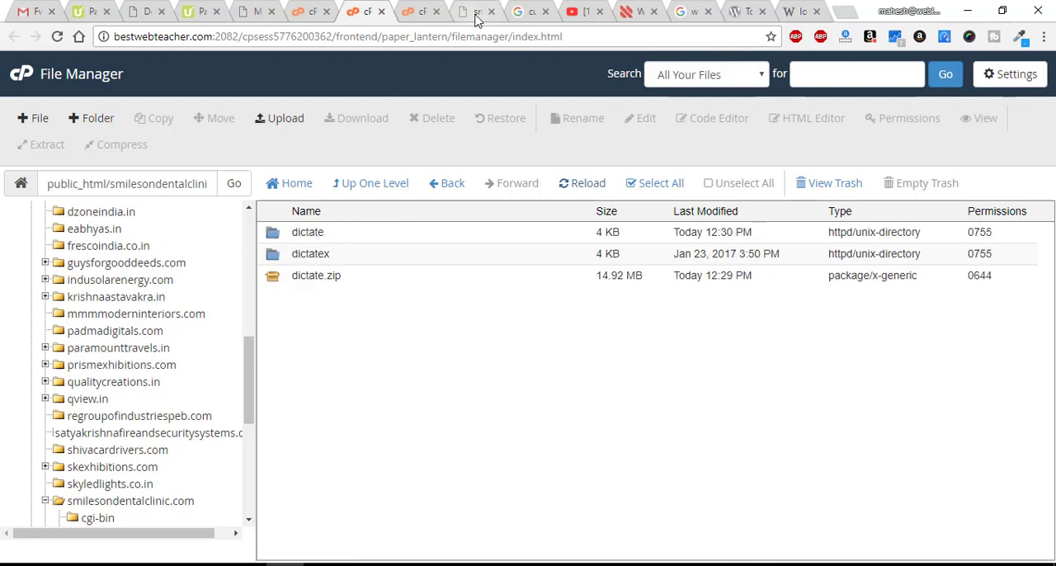
{"action": "left_click", "coordinate": [476, 10]}
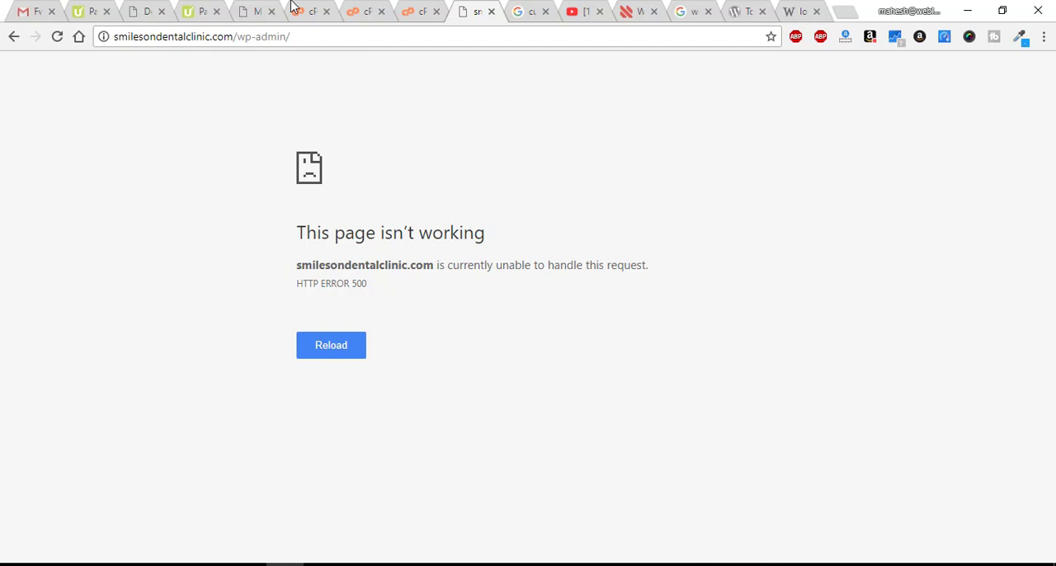
Step: Load the clinic site's root URL and reload until the home page renders with the admin bar
{"action": "double_click", "coordinate": [262, 36]}
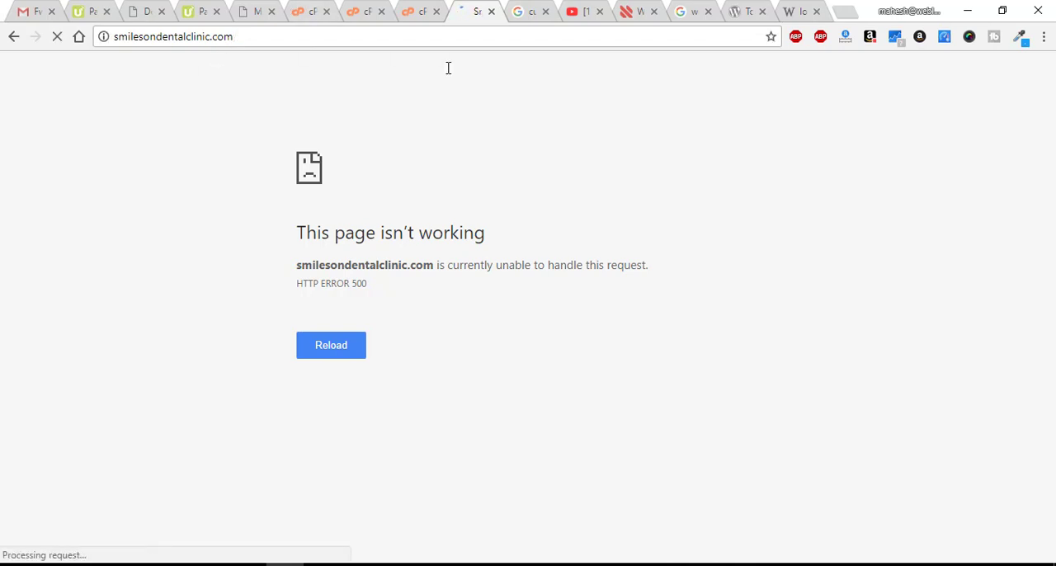
{"action": "left_click", "coordinate": [330, 345]}
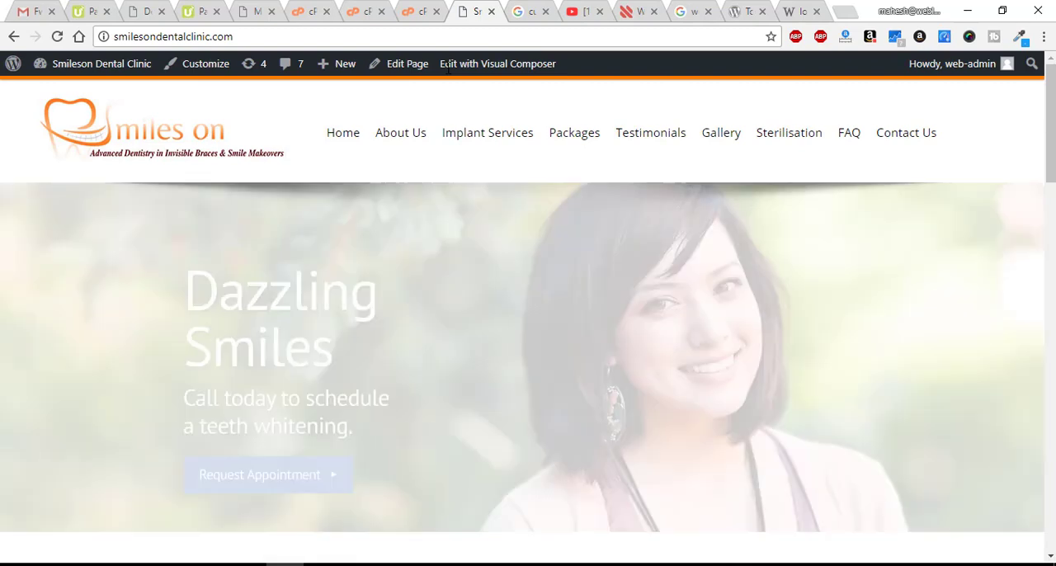
{"action": "left_click", "coordinate": [56, 36]}
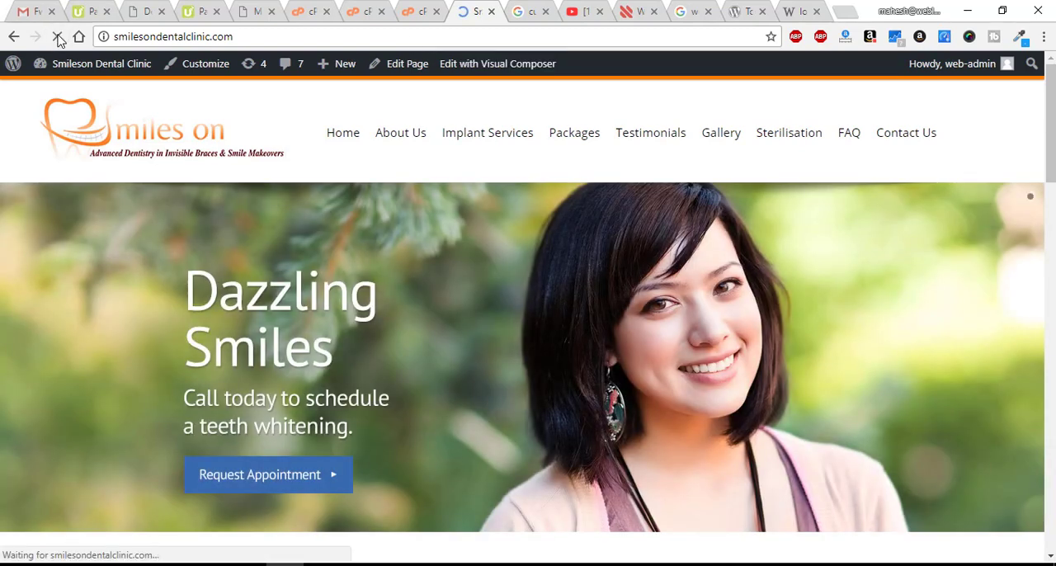
{"action": "left_click", "coordinate": [58, 36]}
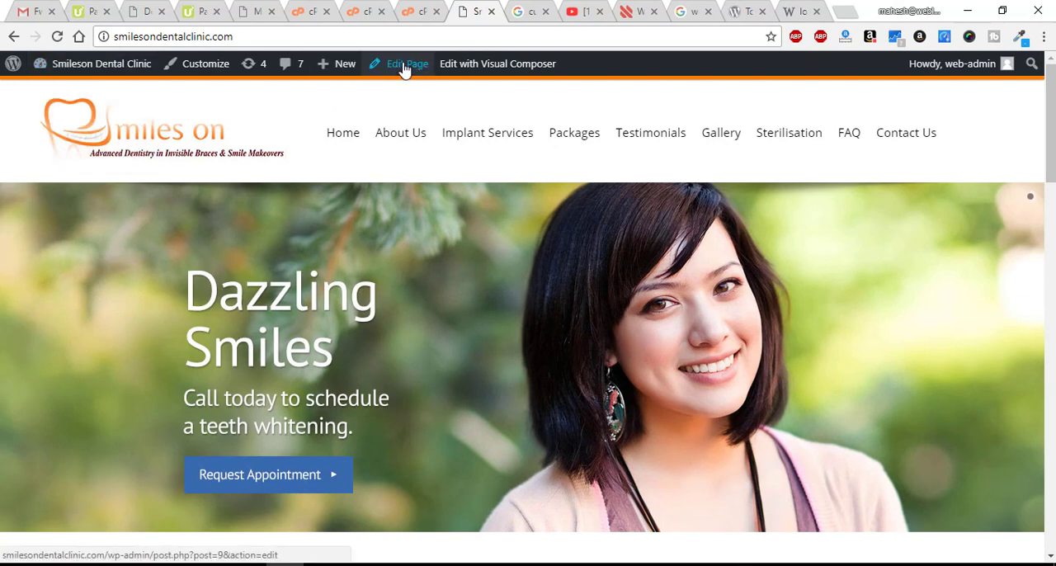
Step: From Edit Page, follow 'Please update now' and run Update Now to install WordPress 4.8.1
{"action": "left_click", "coordinate": [407, 63]}
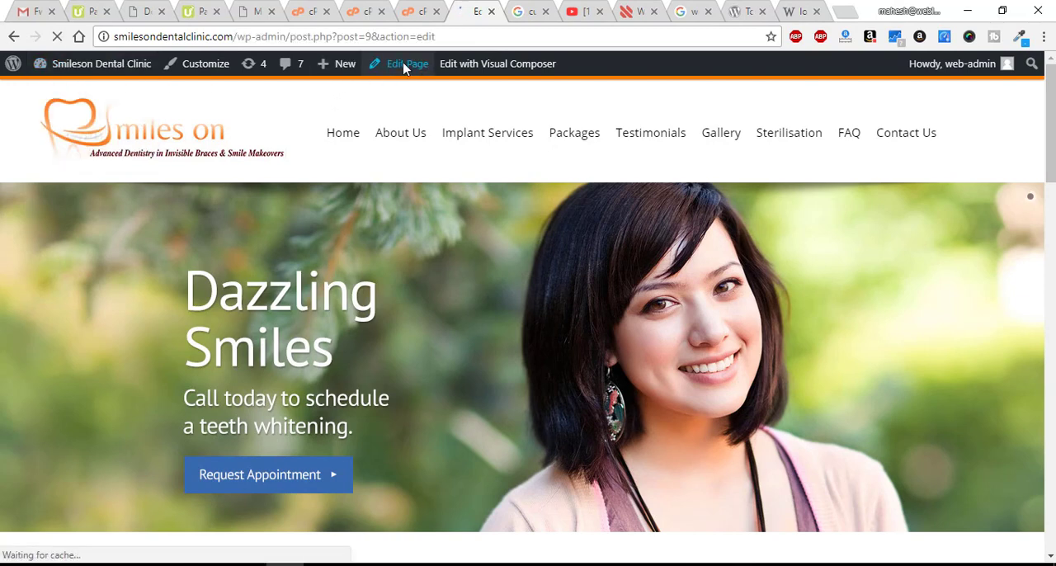
{"action": "left_click", "coordinate": [404, 63]}
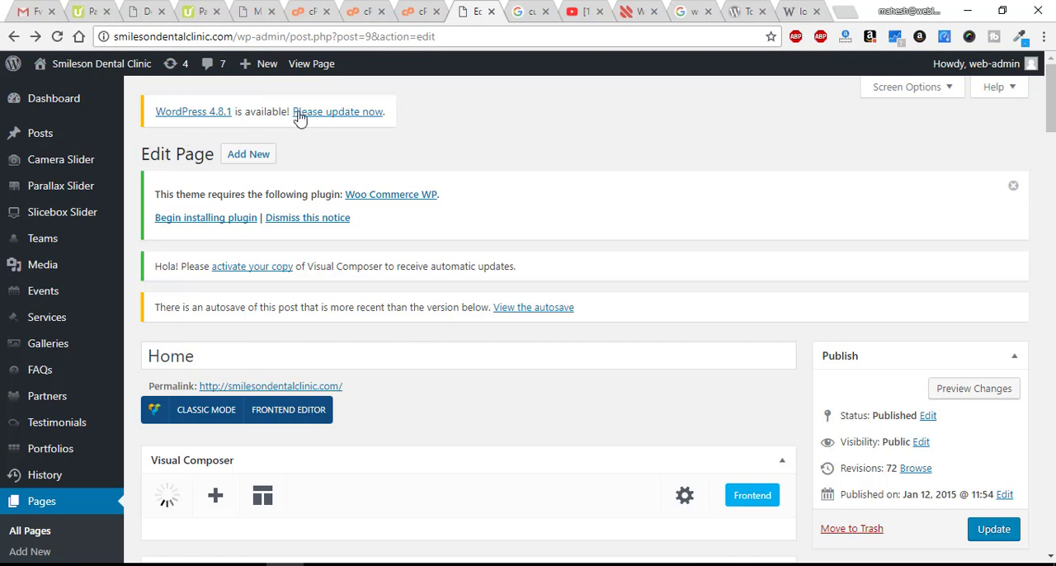
{"action": "mouse_move", "coordinate": [322, 122]}
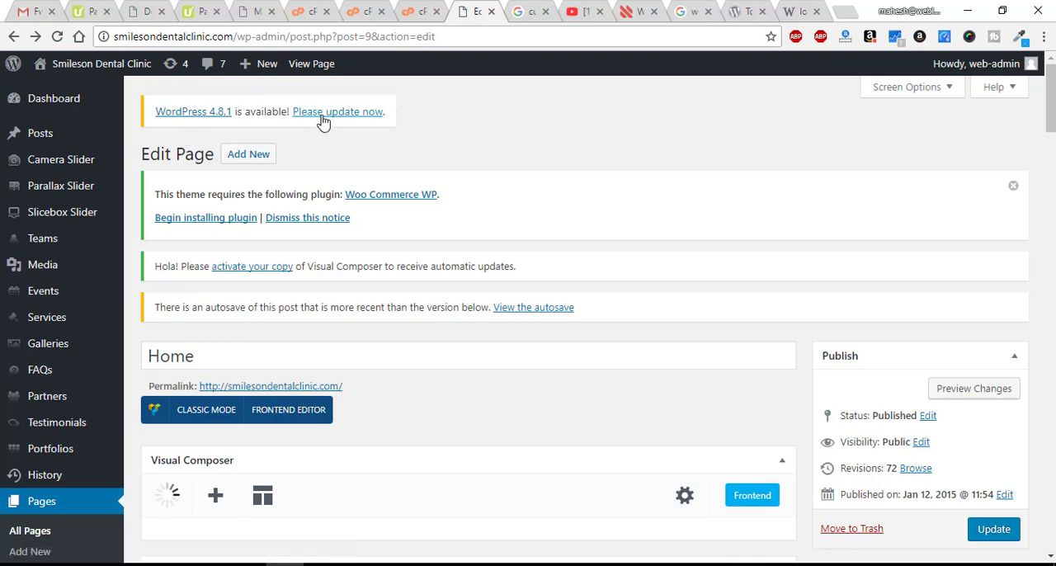
{"action": "left_click", "coordinate": [336, 112]}
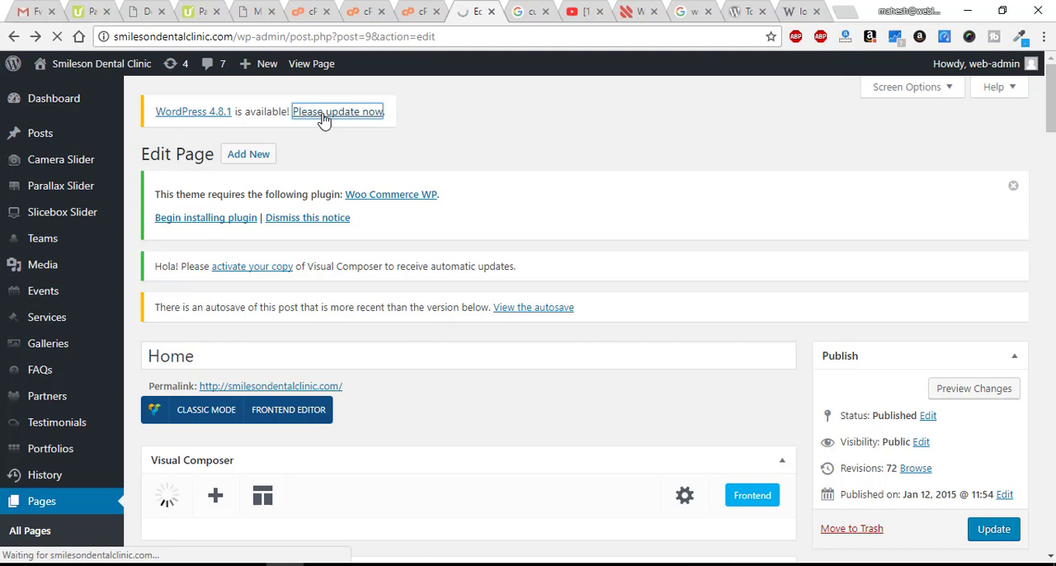
{"action": "left_click", "coordinate": [337, 113]}
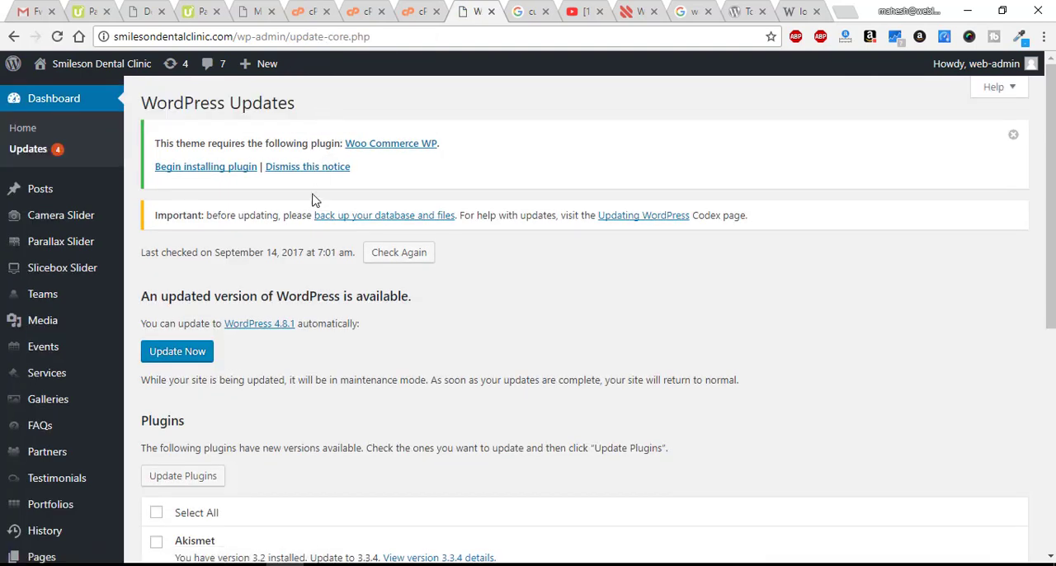
{"action": "left_click", "coordinate": [177, 350]}
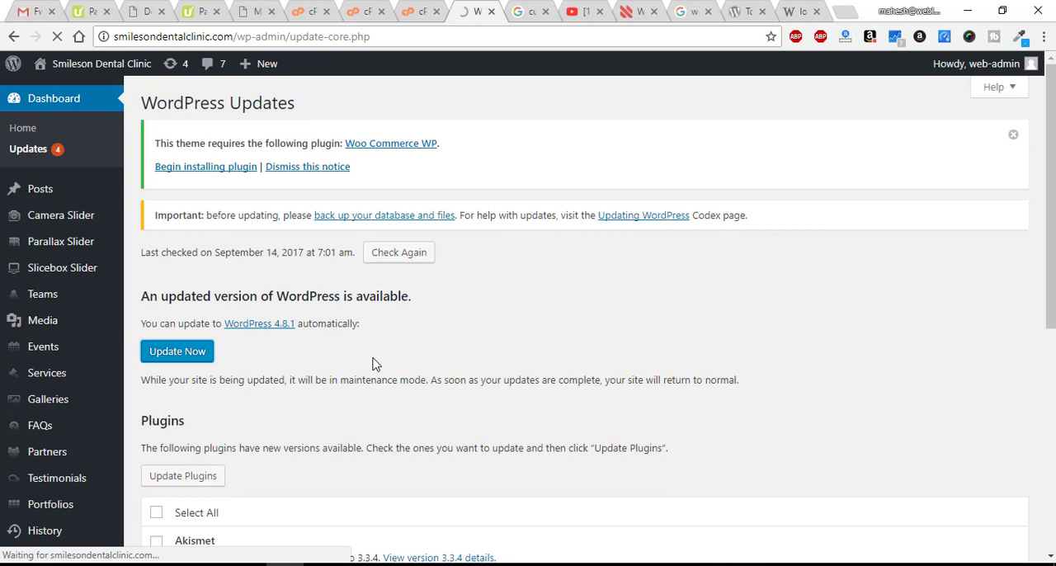
{"action": "left_click", "coordinate": [177, 350]}
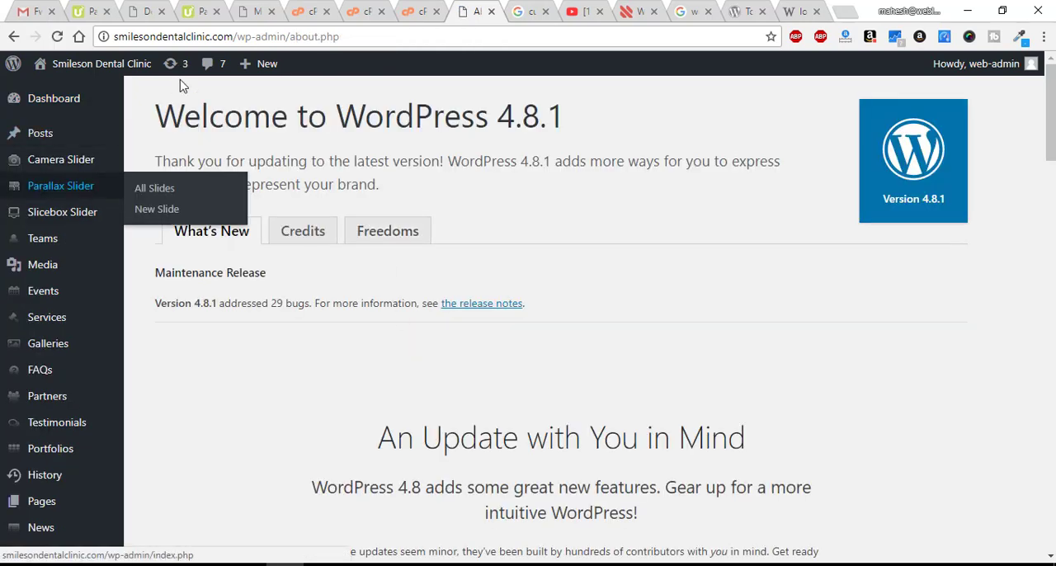
{"action": "left_click", "coordinate": [170, 63]}
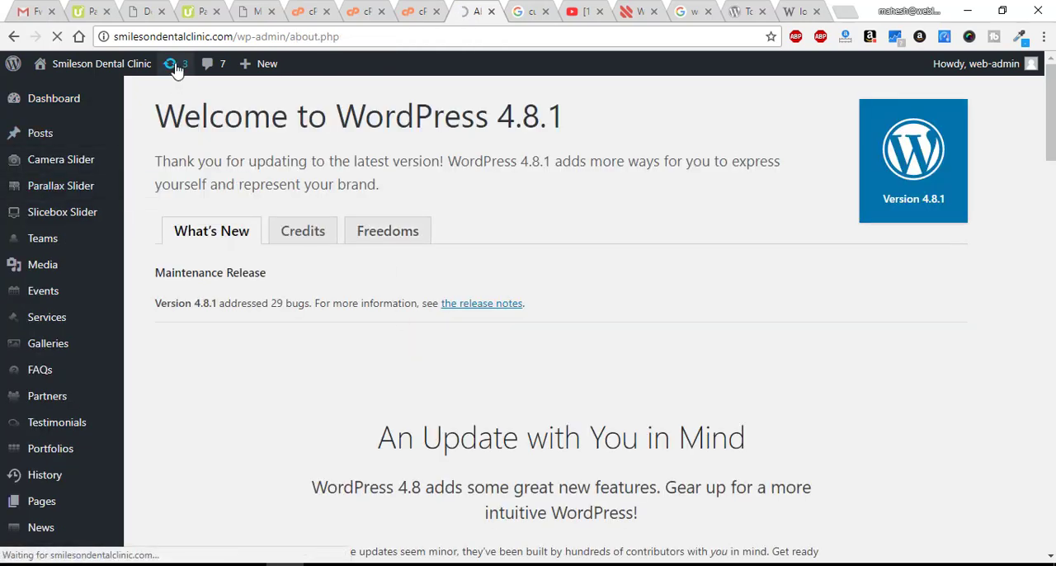
Step: On the Updates page, update Akismet, Contact Form 7 and Gallery by BestWebSoft until all report success
{"action": "left_click", "coordinate": [171, 63]}
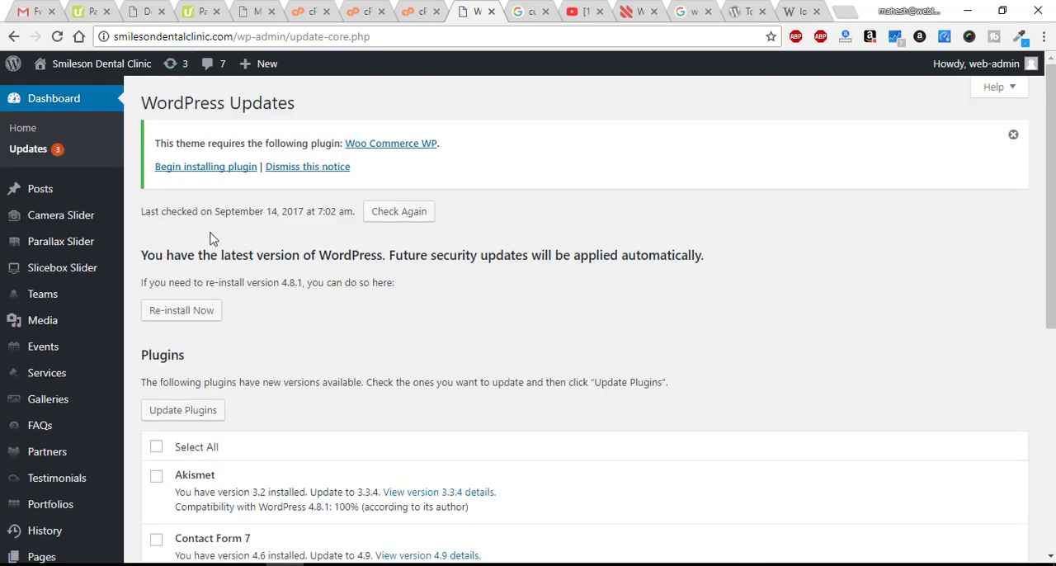
{"action": "scroll", "scroll_direction": "down", "scroll_amount": 3}
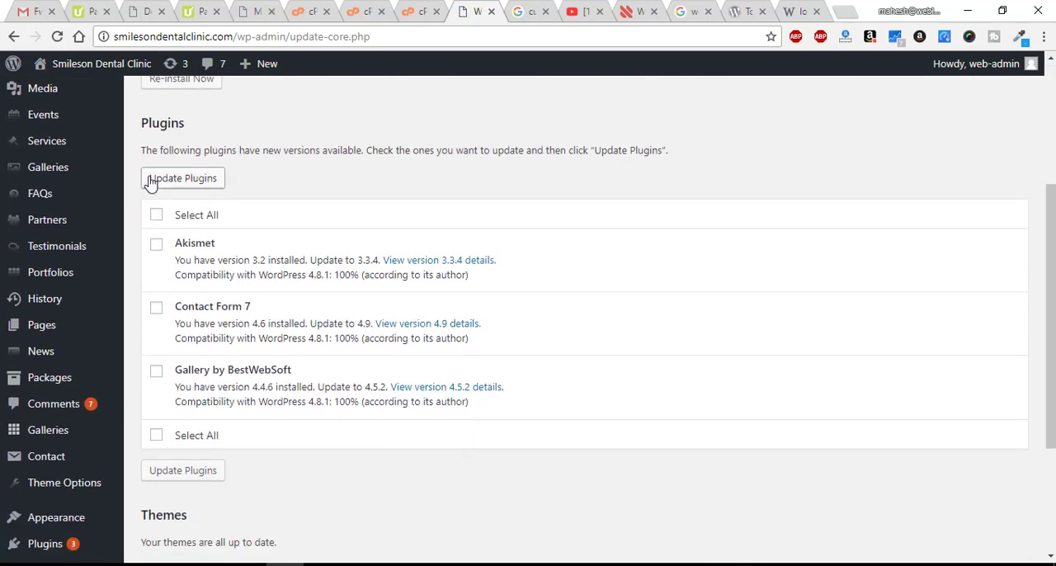
{"action": "left_click", "coordinate": [182, 178]}
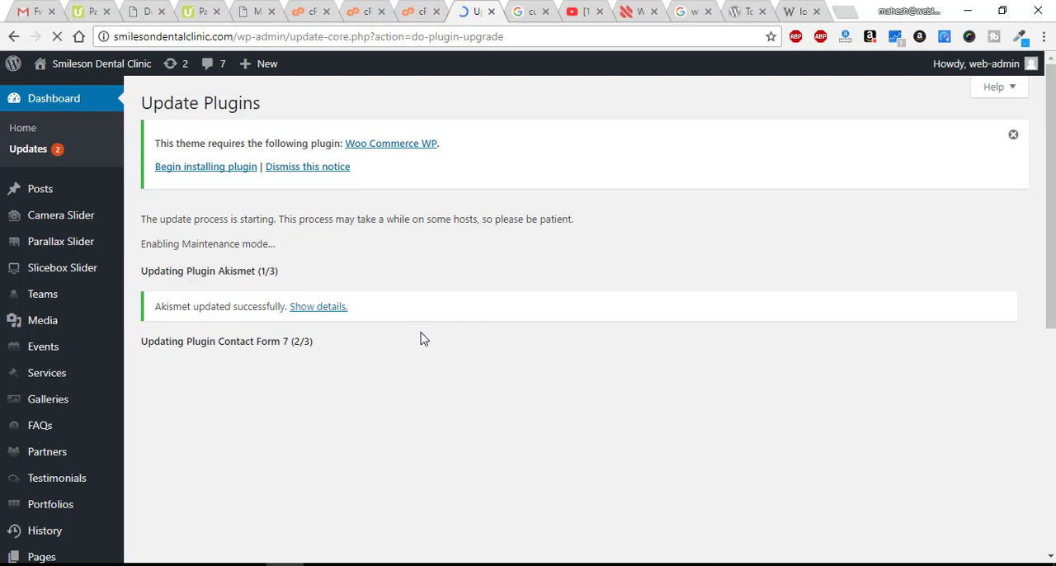
{"action": "mouse_move", "coordinate": [440, 431]}
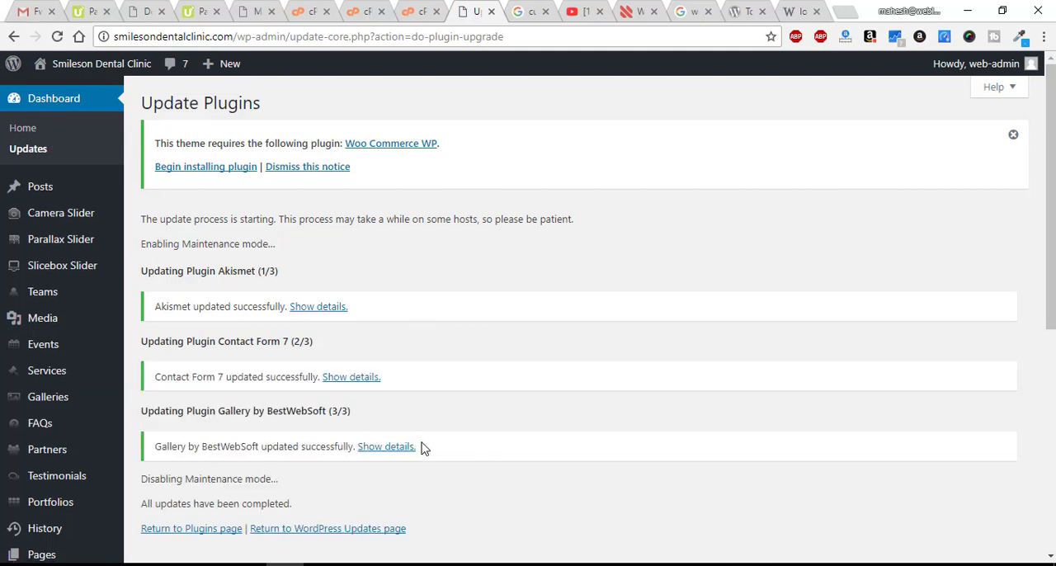
{"action": "mouse_move", "coordinate": [46, 370]}
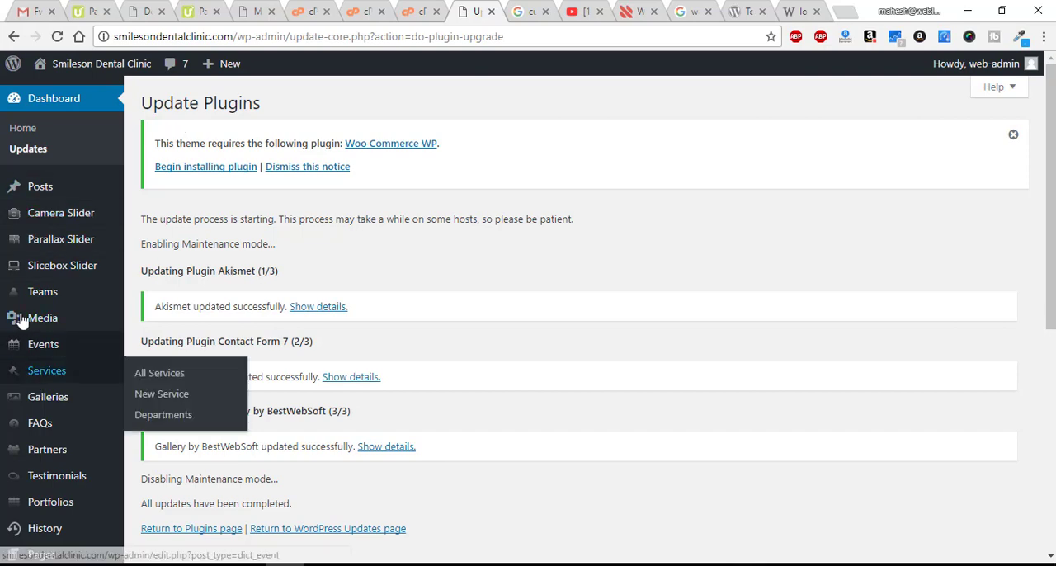
{"action": "scroll", "scroll_direction": "down", "scroll_amount": 3}
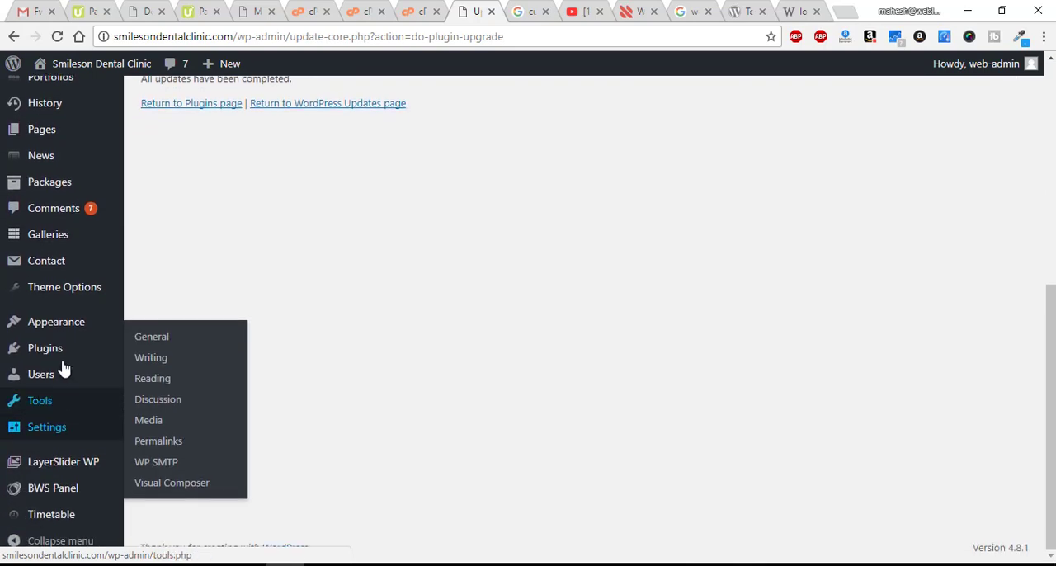
{"action": "mouse_move", "coordinate": [57, 322]}
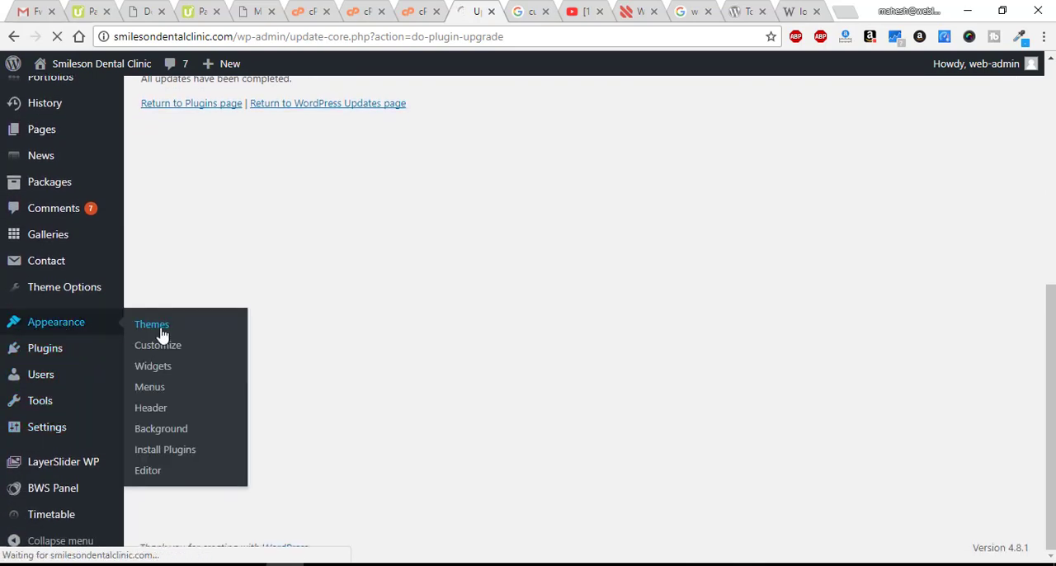
Step: Show Appearance > Themes with Dictate active and dismiss the Woo Commerce WP required-plugin notice
{"action": "left_click", "coordinate": [152, 323]}
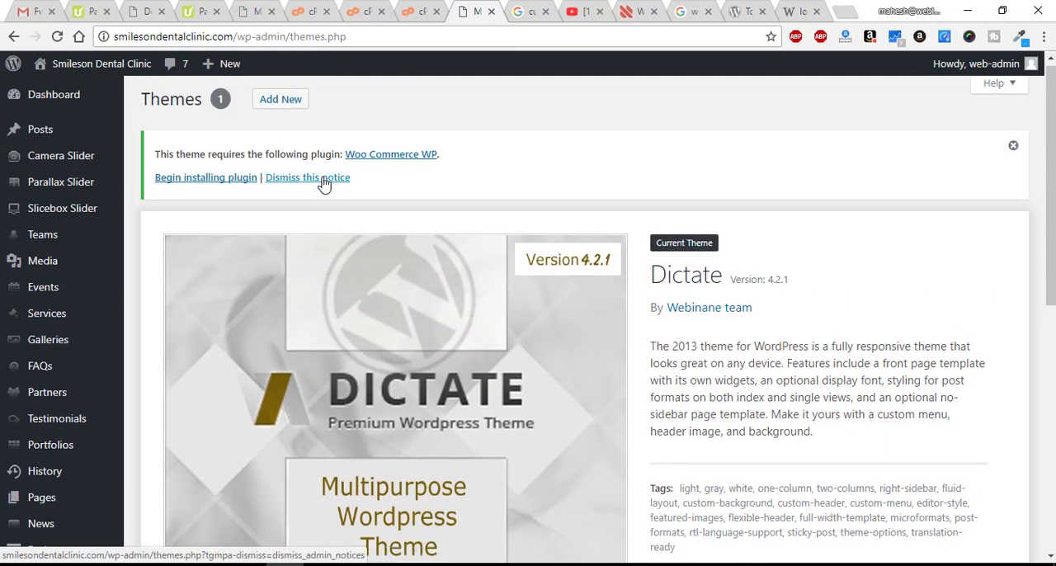
{"action": "mouse_move", "coordinate": [320, 180]}
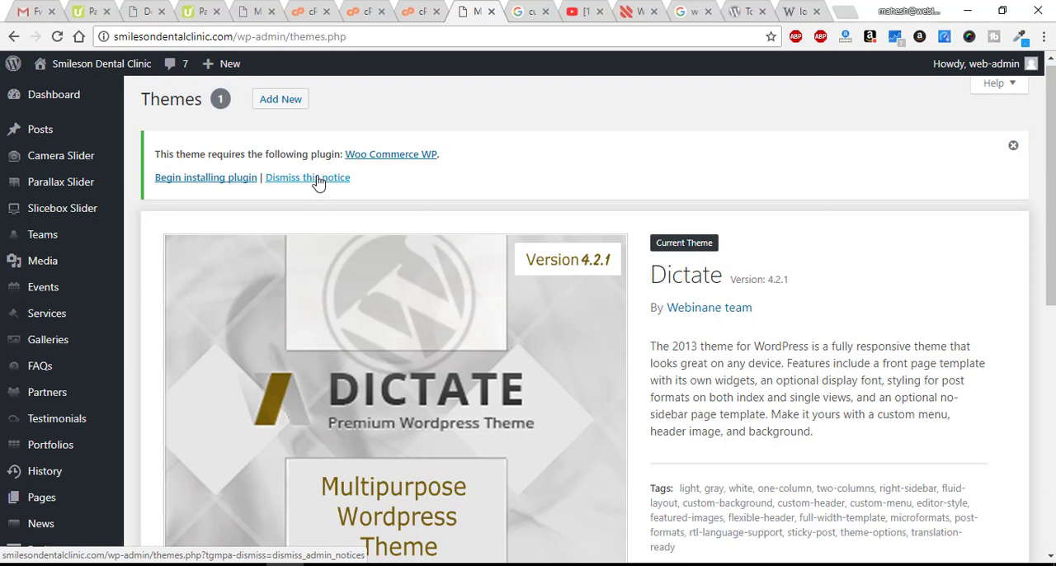
{"action": "left_click", "coordinate": [307, 177]}
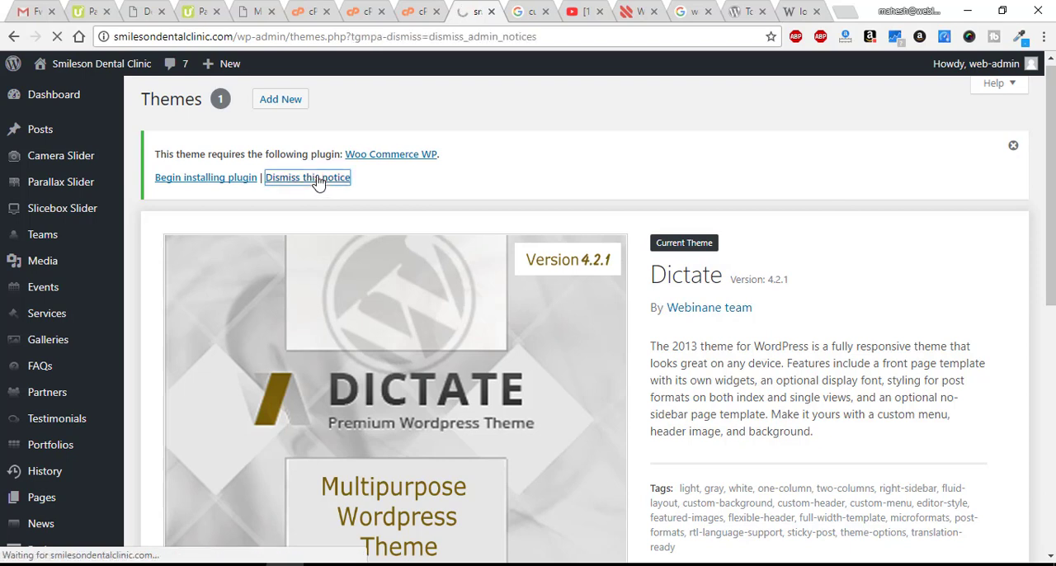
{"action": "left_click", "coordinate": [307, 176]}
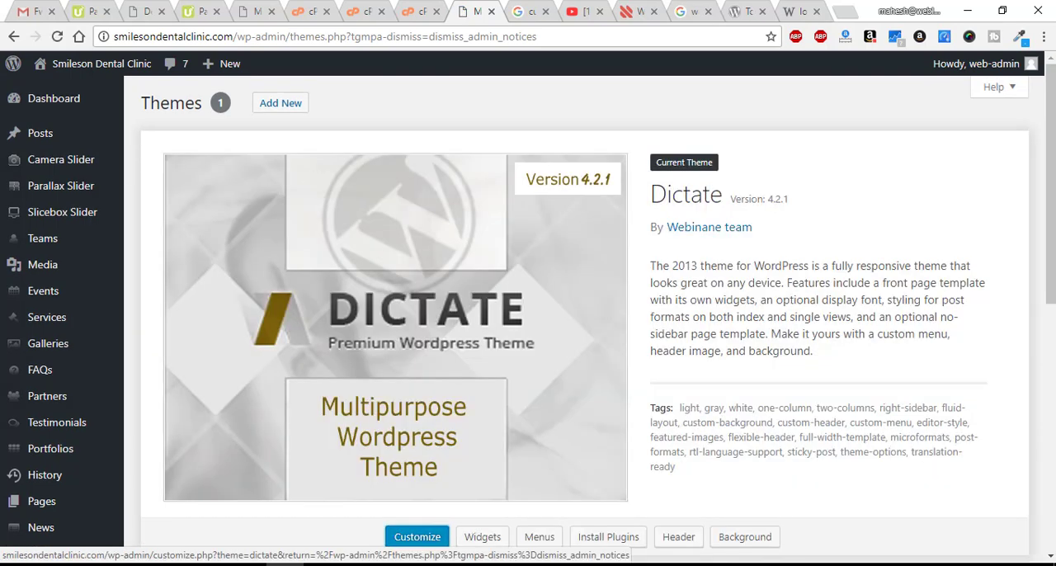
{"action": "mouse_move", "coordinate": [259, 254]}
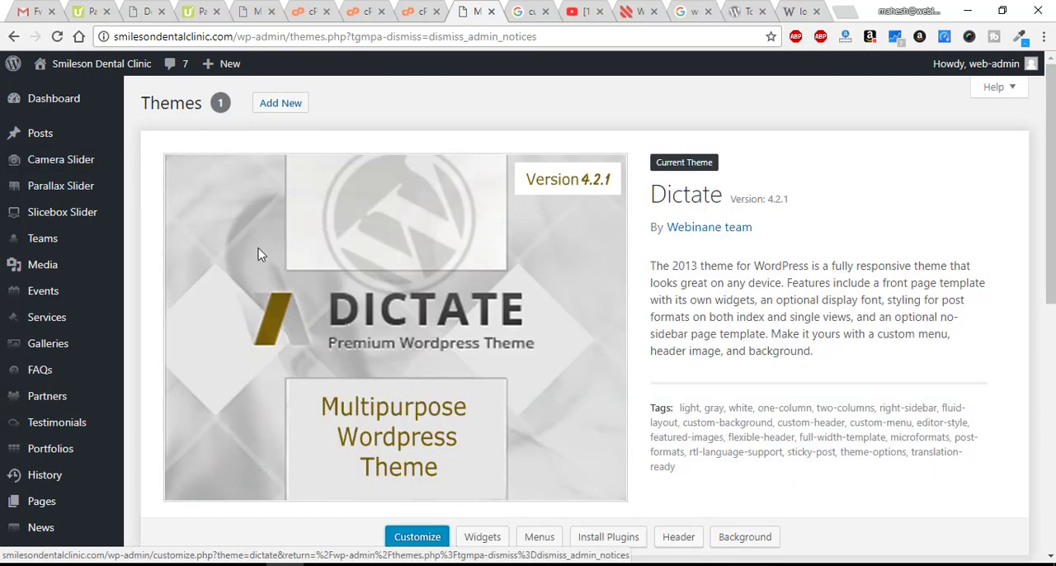
{"action": "scroll", "scroll_direction": "down", "scroll_amount": 3}
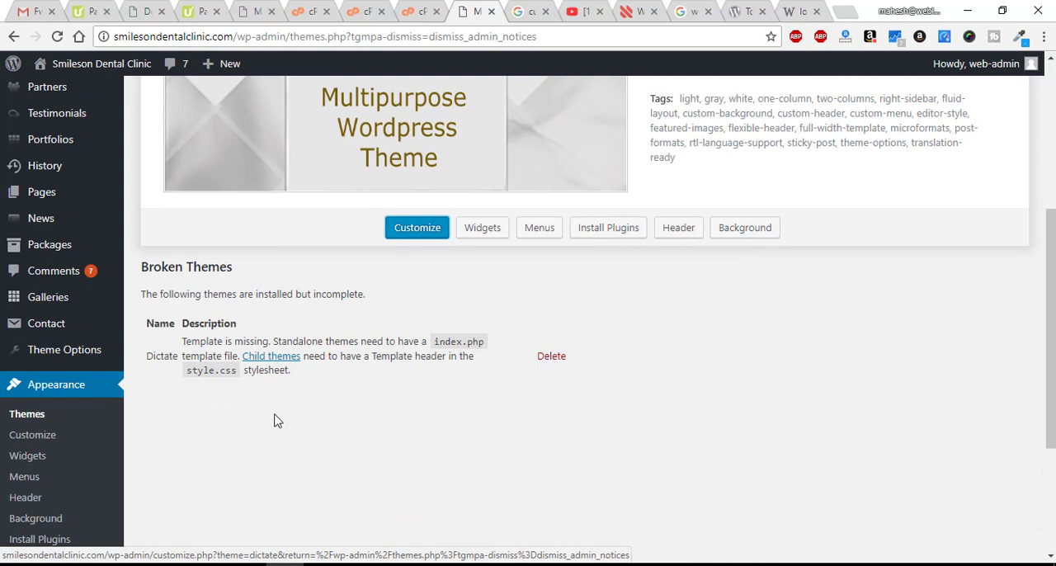